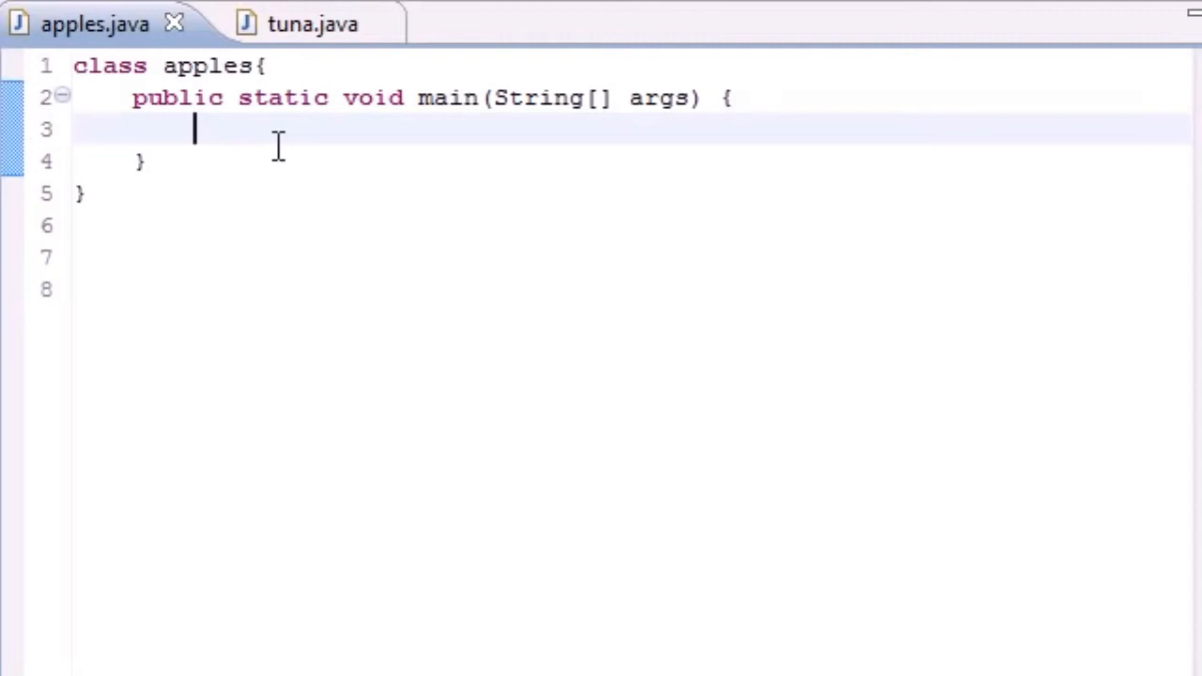
- Write int bucky[]={3,4,5,6,7}; as the first statement inside main
type("int buck")
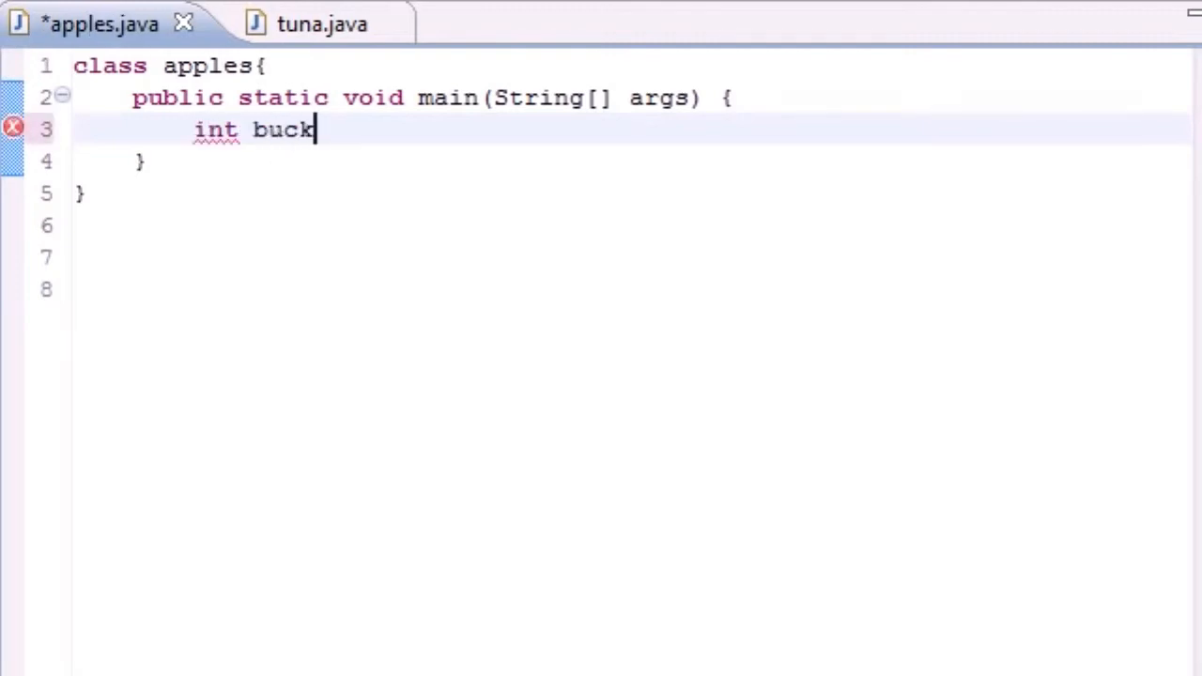
type("y")
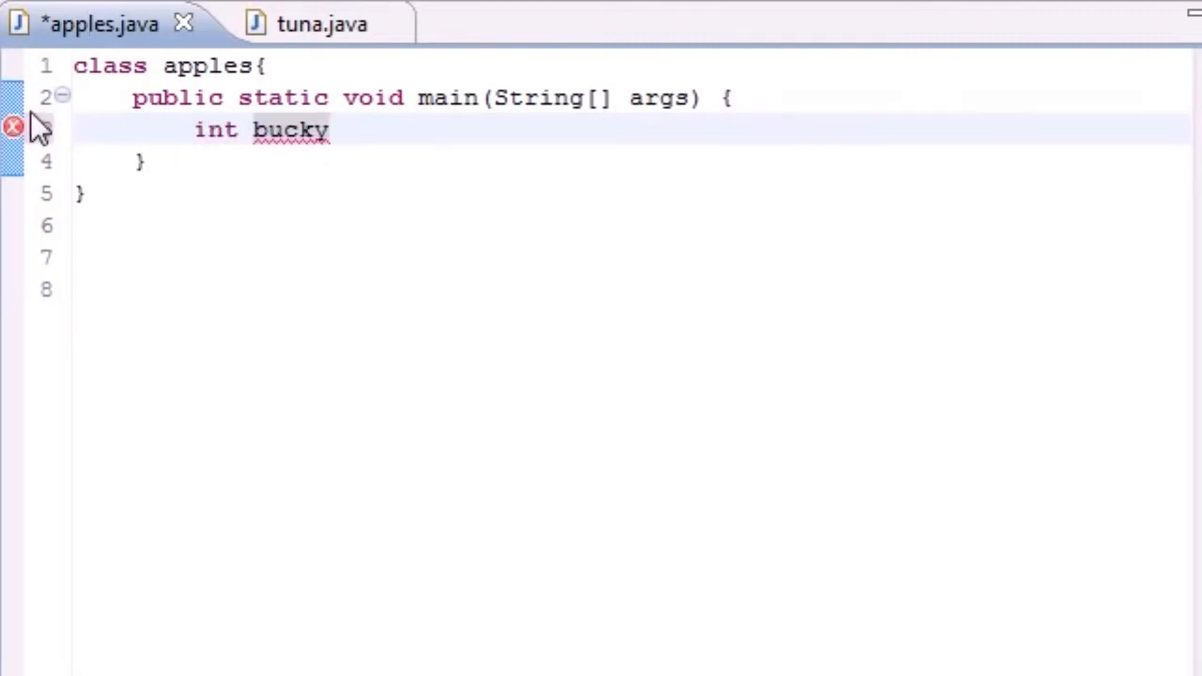
type("[]=")
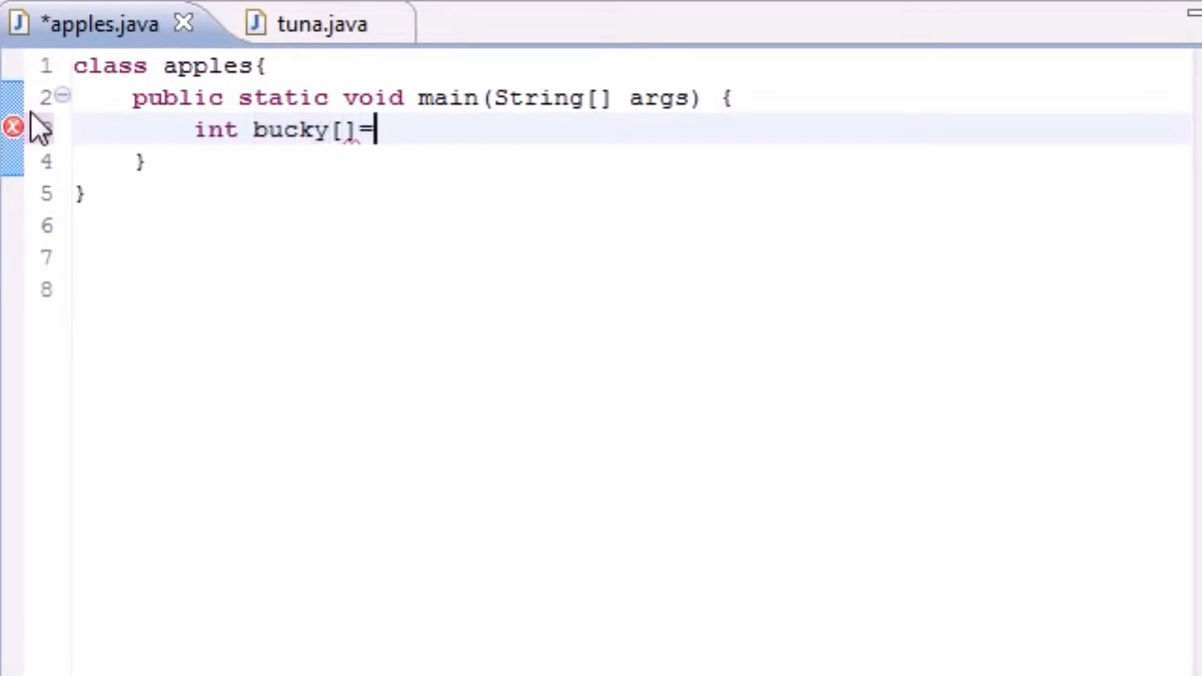
type("{")
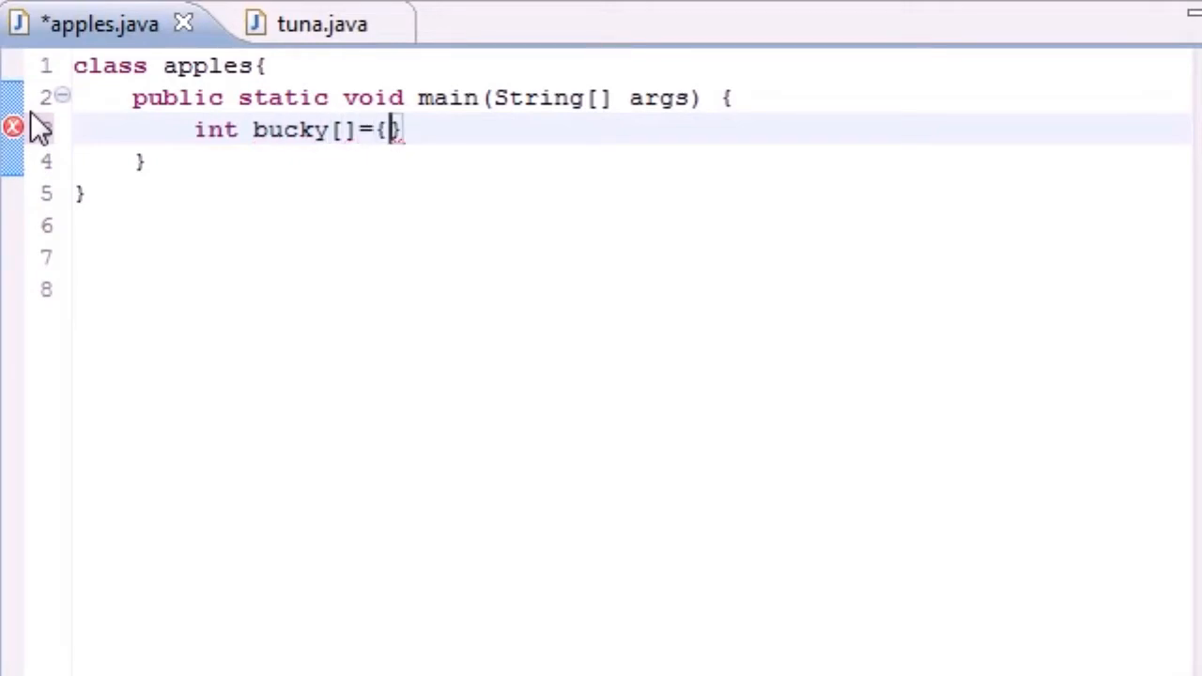
type("3,4,5,6")
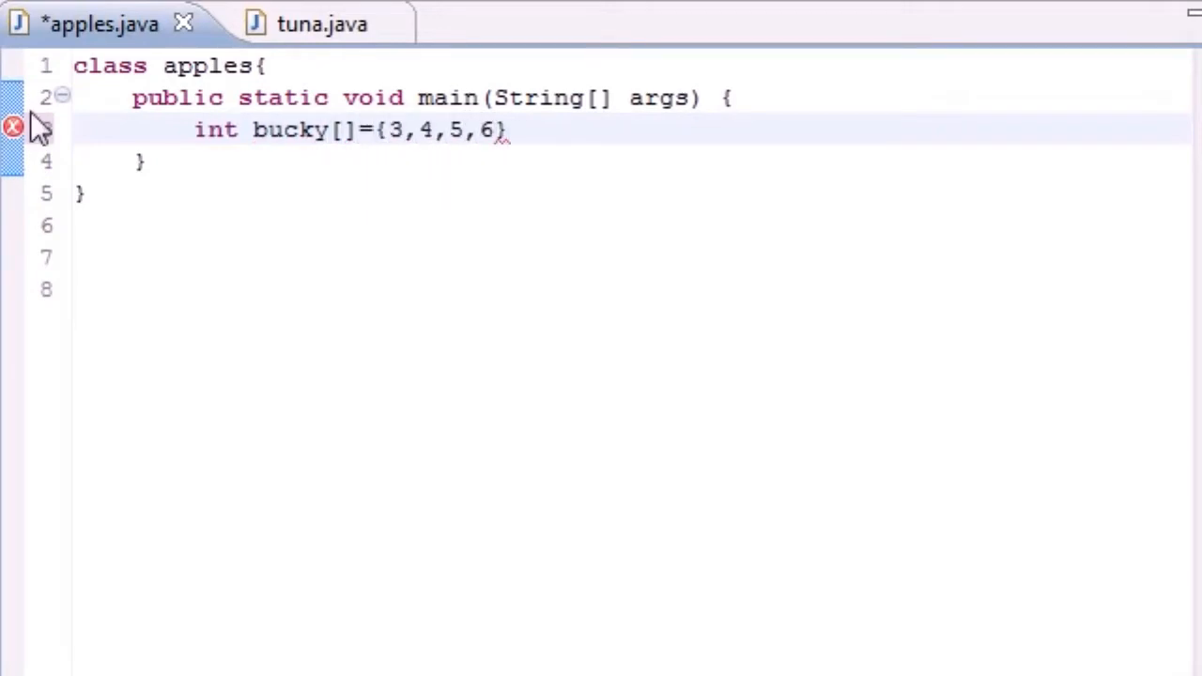
type(",7")
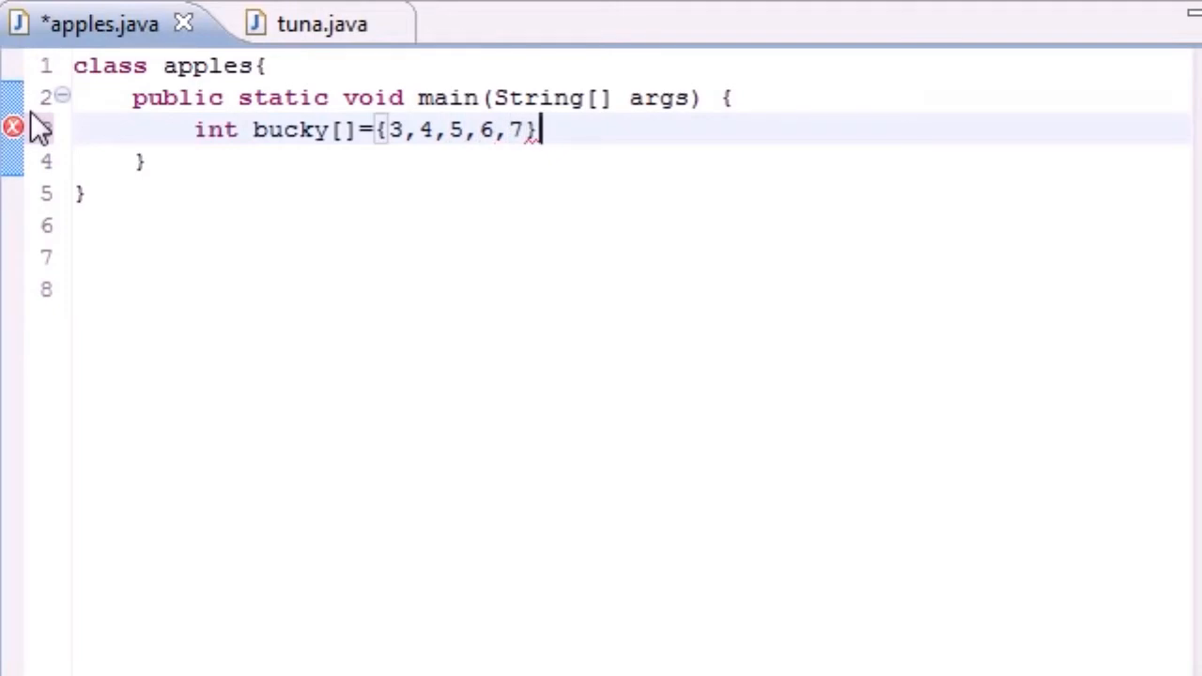
type(";")
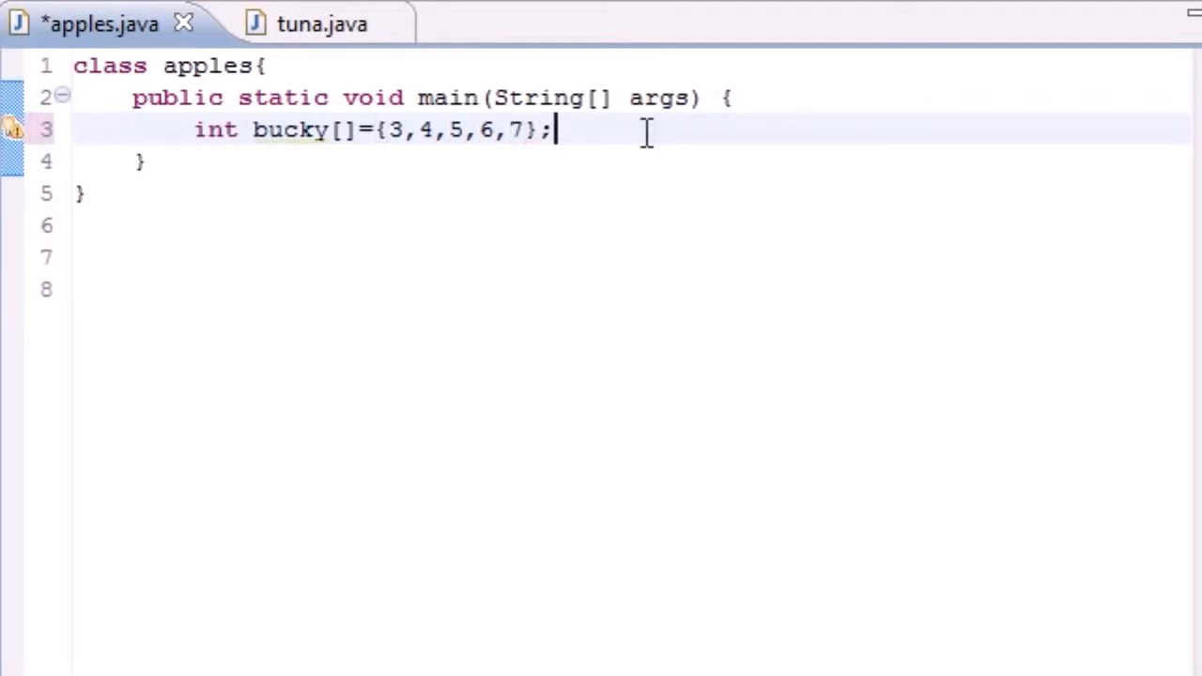
mouse_move(323, 173)
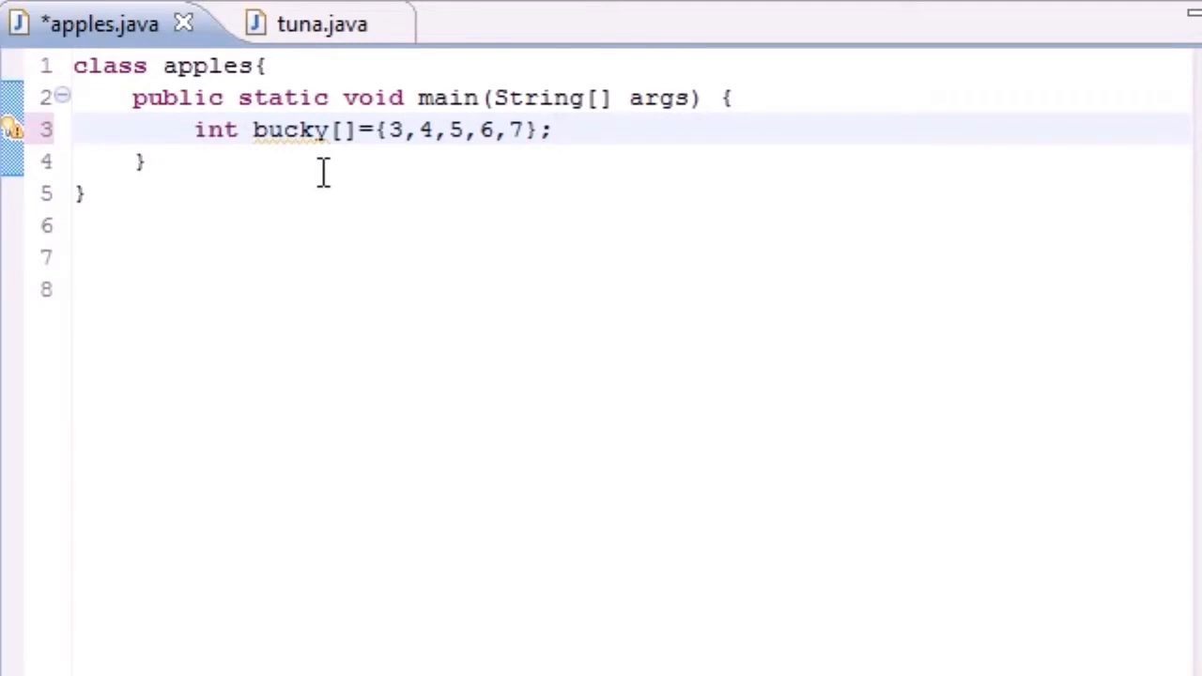
mouse_move(210, 160)
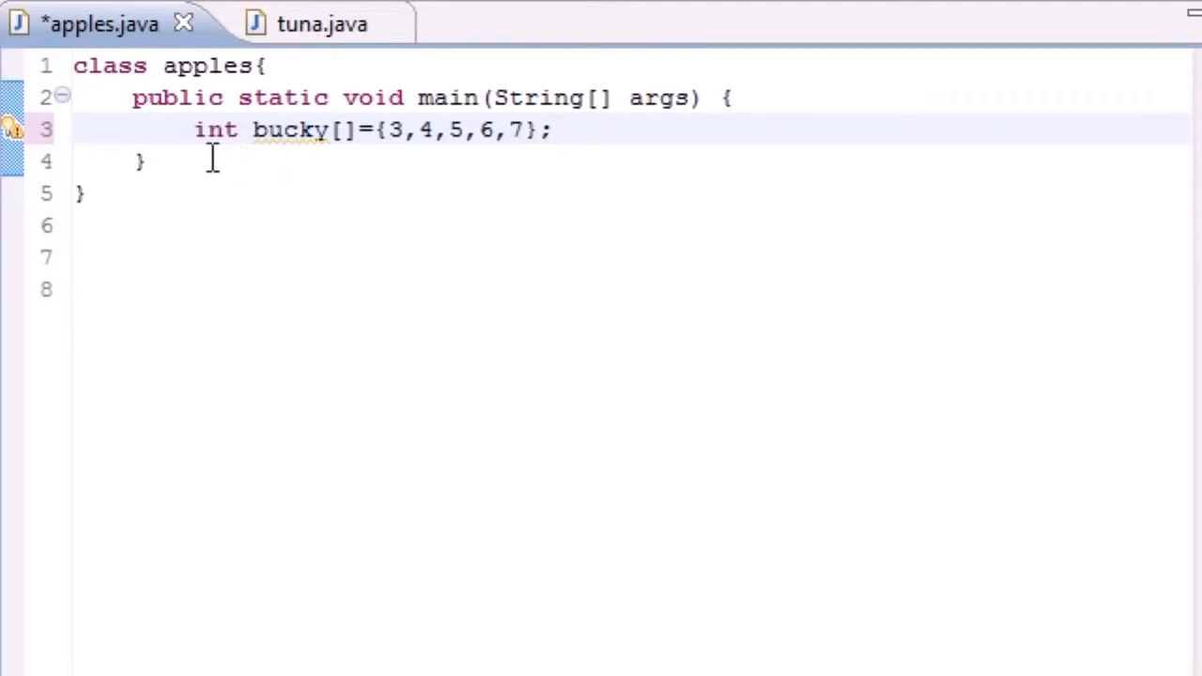
- Write the signature public static void change(int x[]) below main
left_click_drag(132, 97, 147, 161)
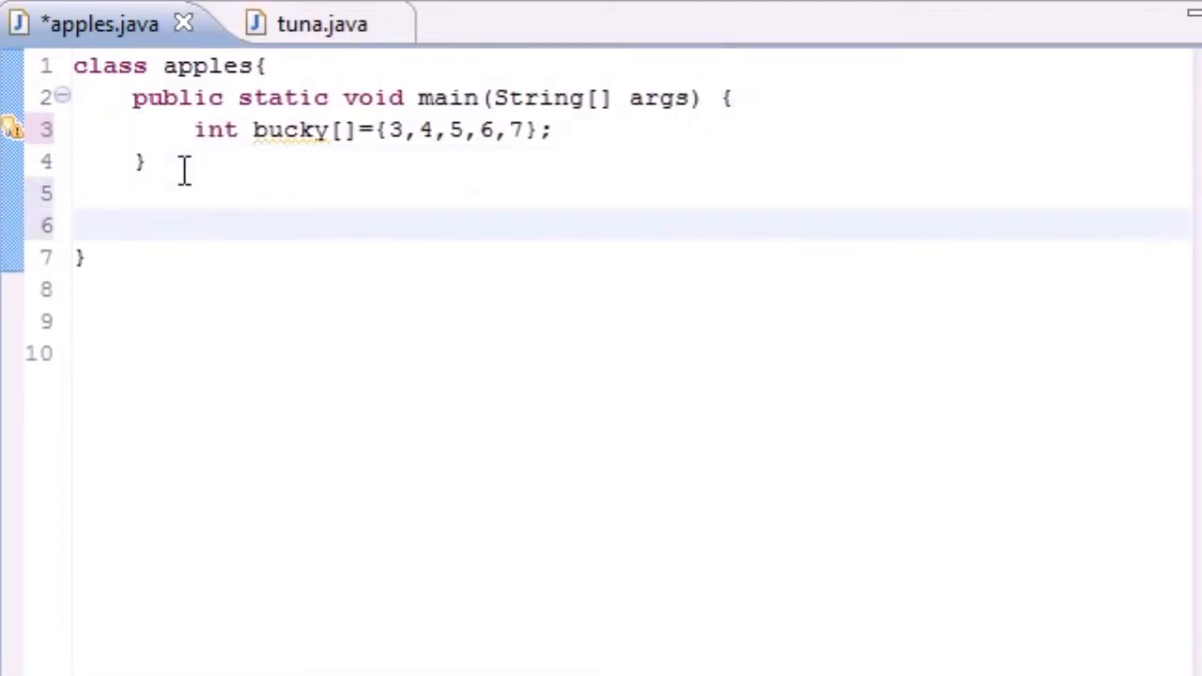
key("ctrl+a")
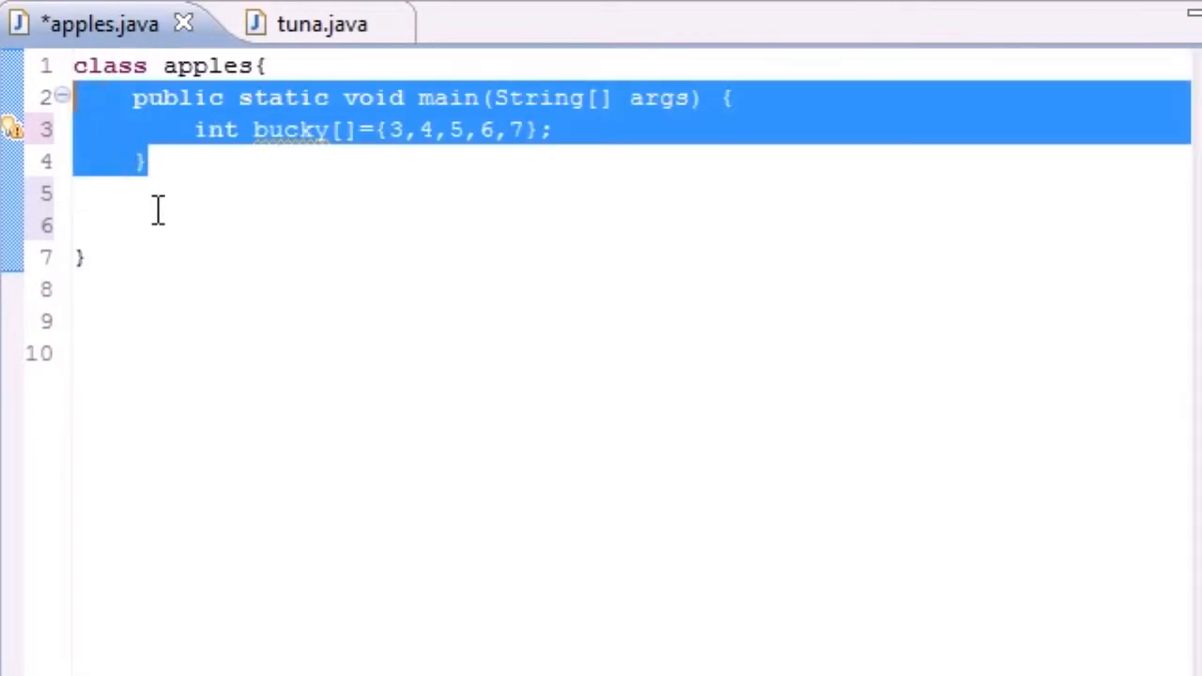
type("p")
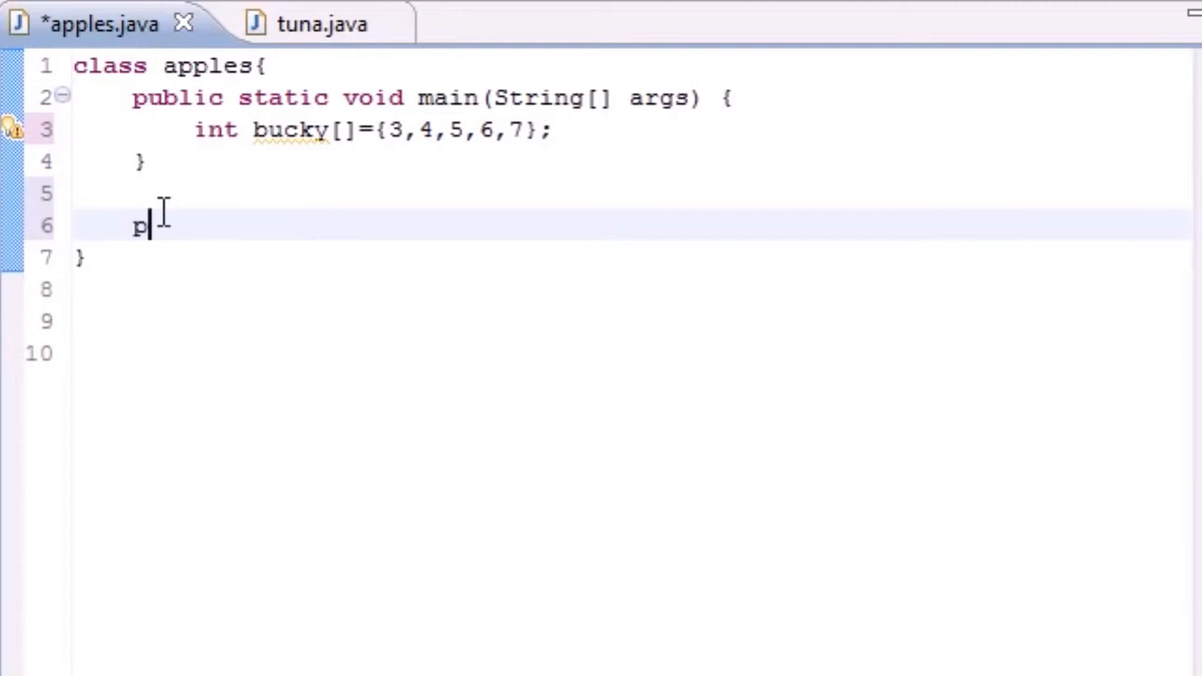
type("ublic")
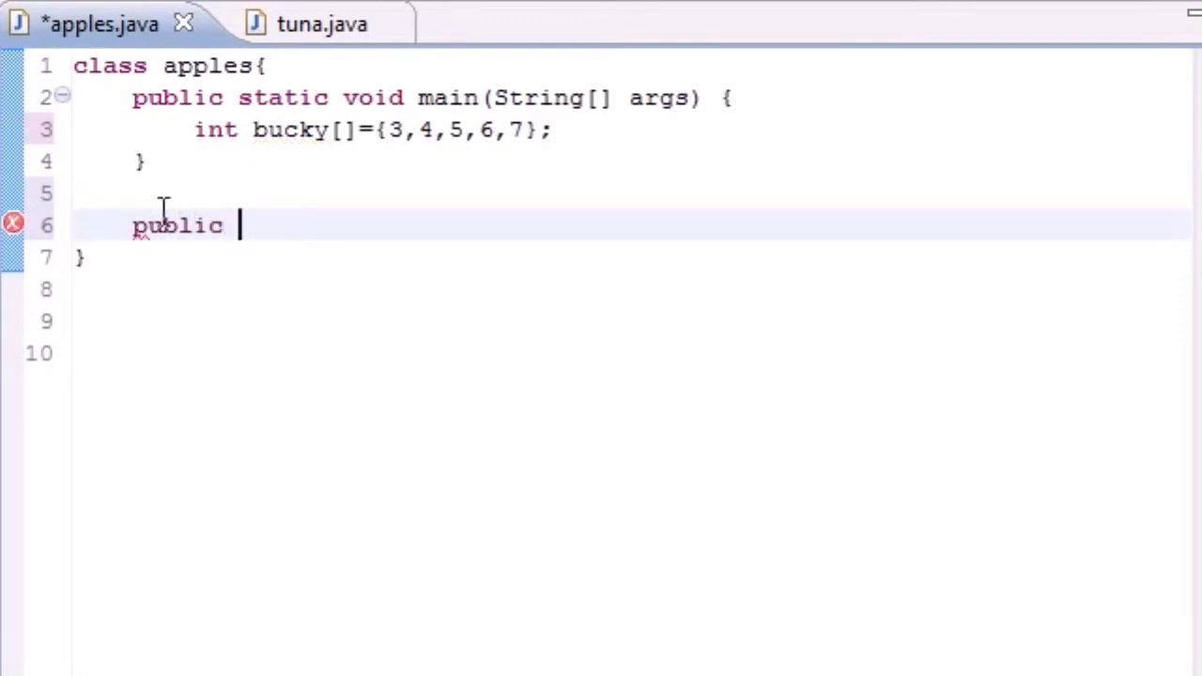
type("static")
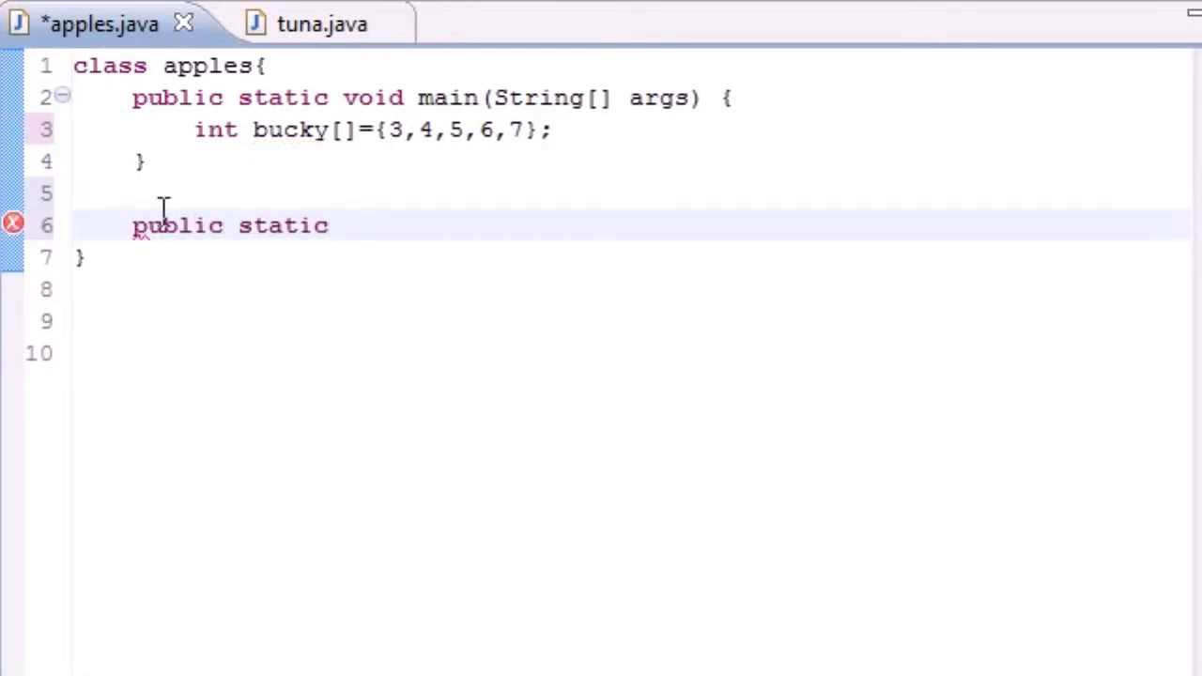
type("void")
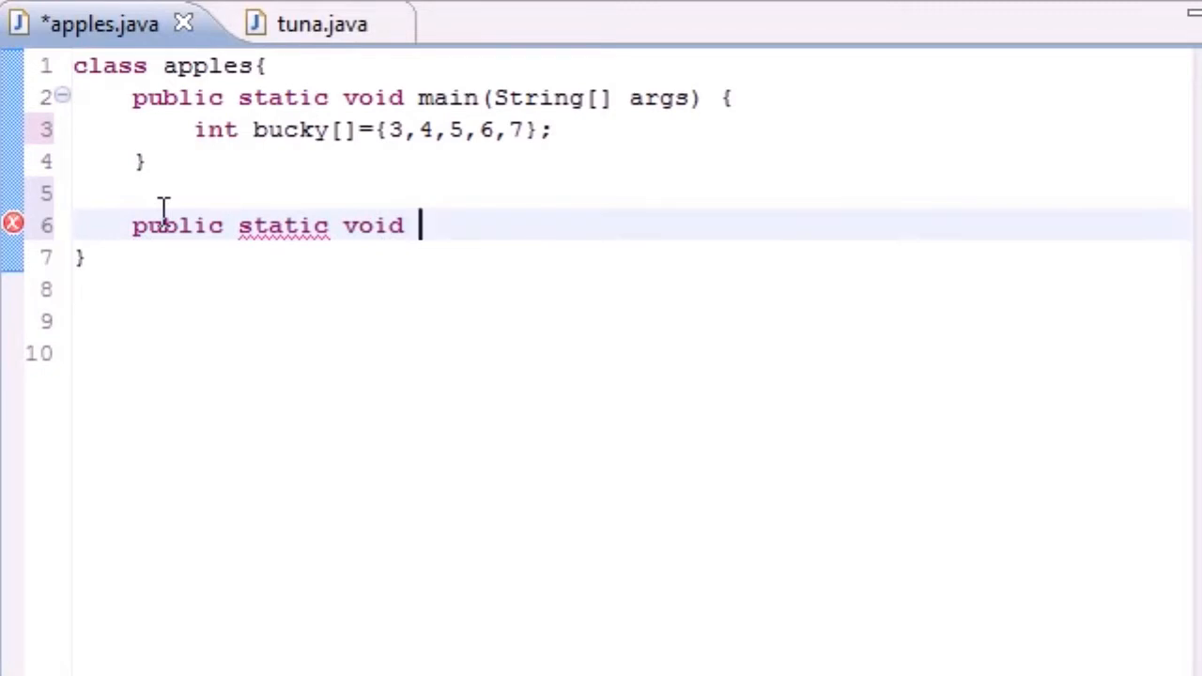
type("change")
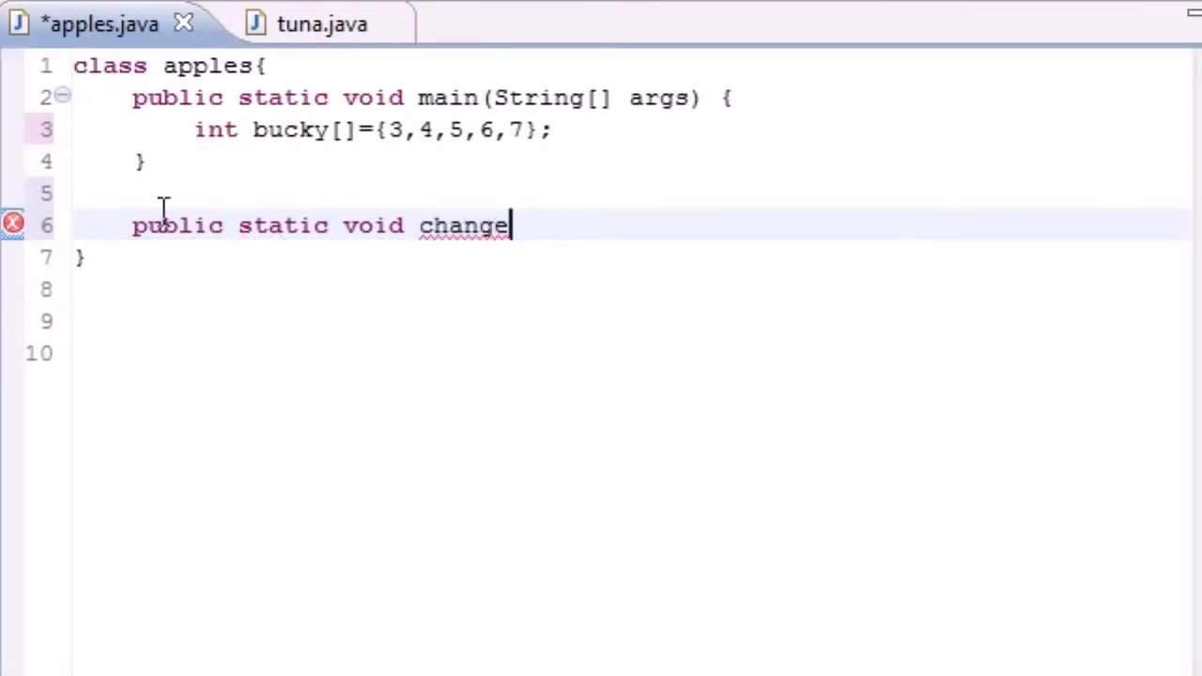
type("()")
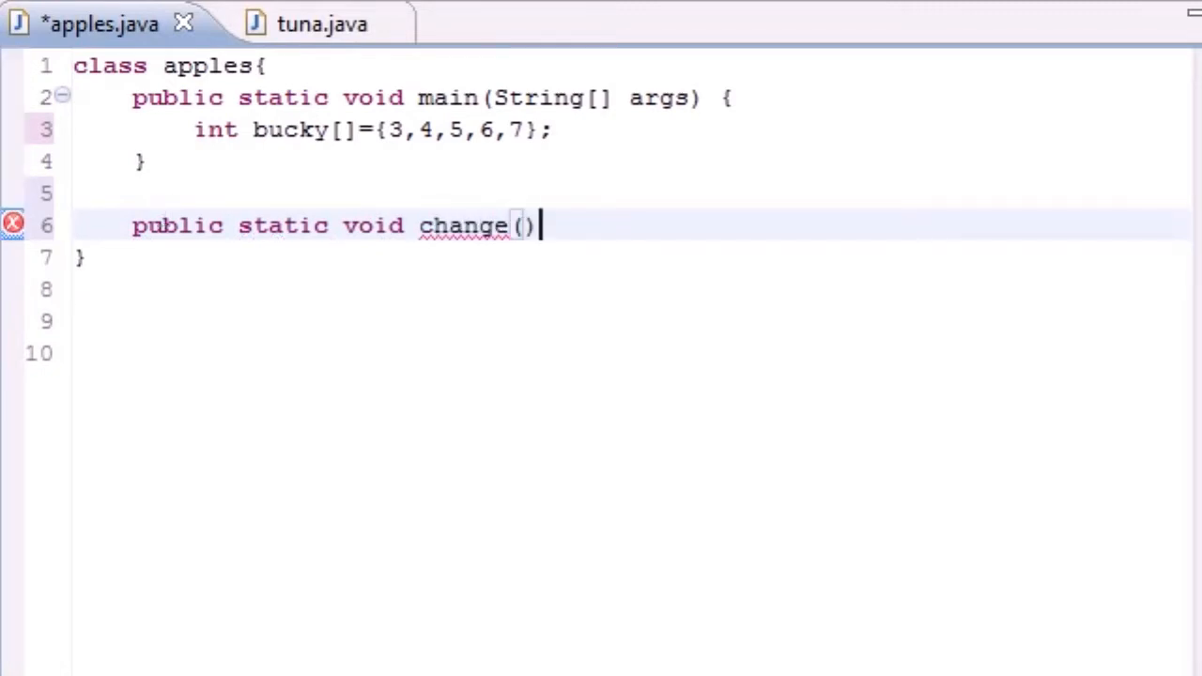
type("int")
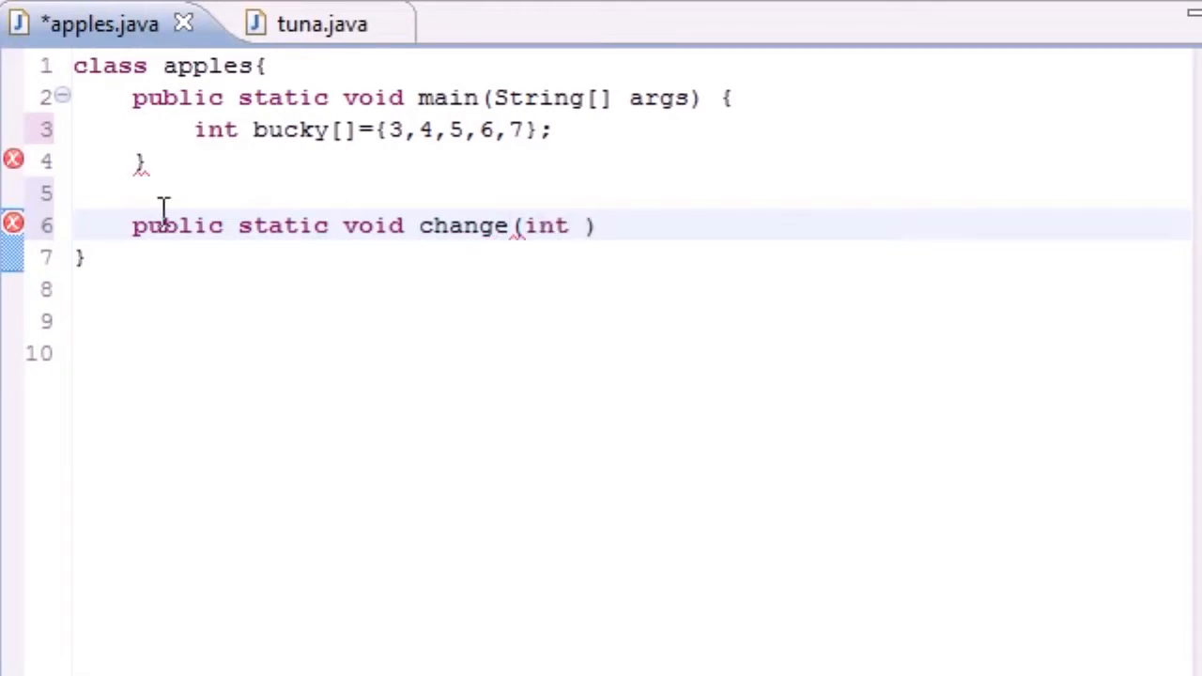
type("x[]")
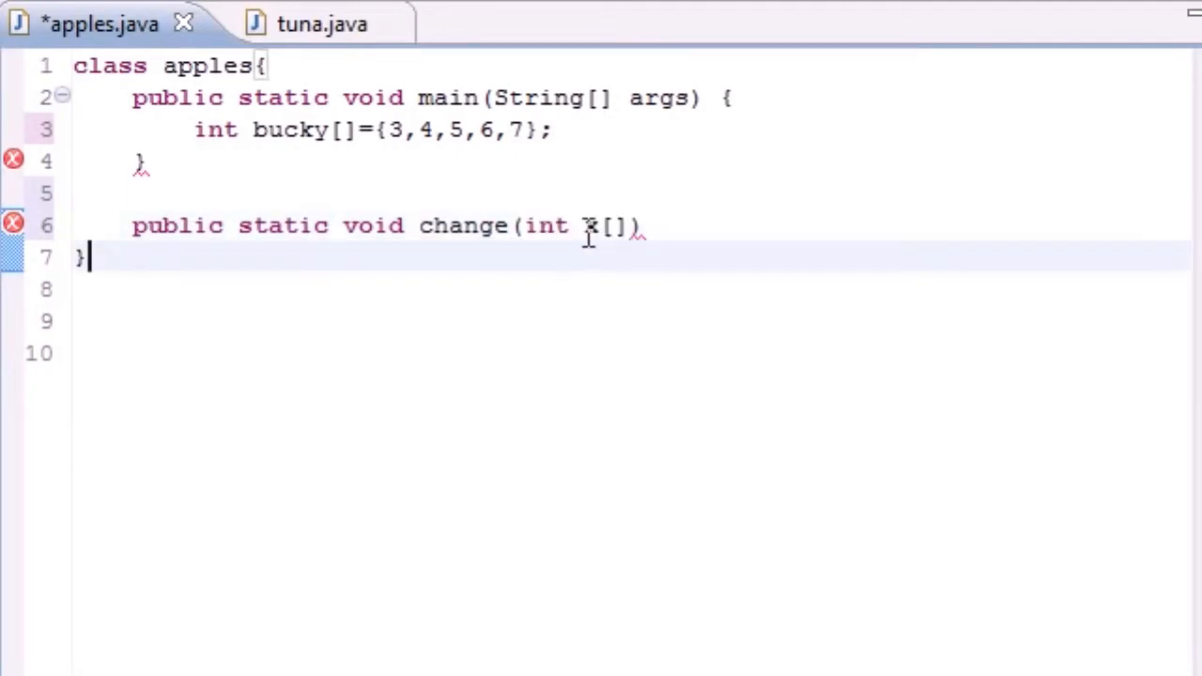
- Highlight the x[] parameter for emphasis, then give change an empty braced body
double_click(586, 225)
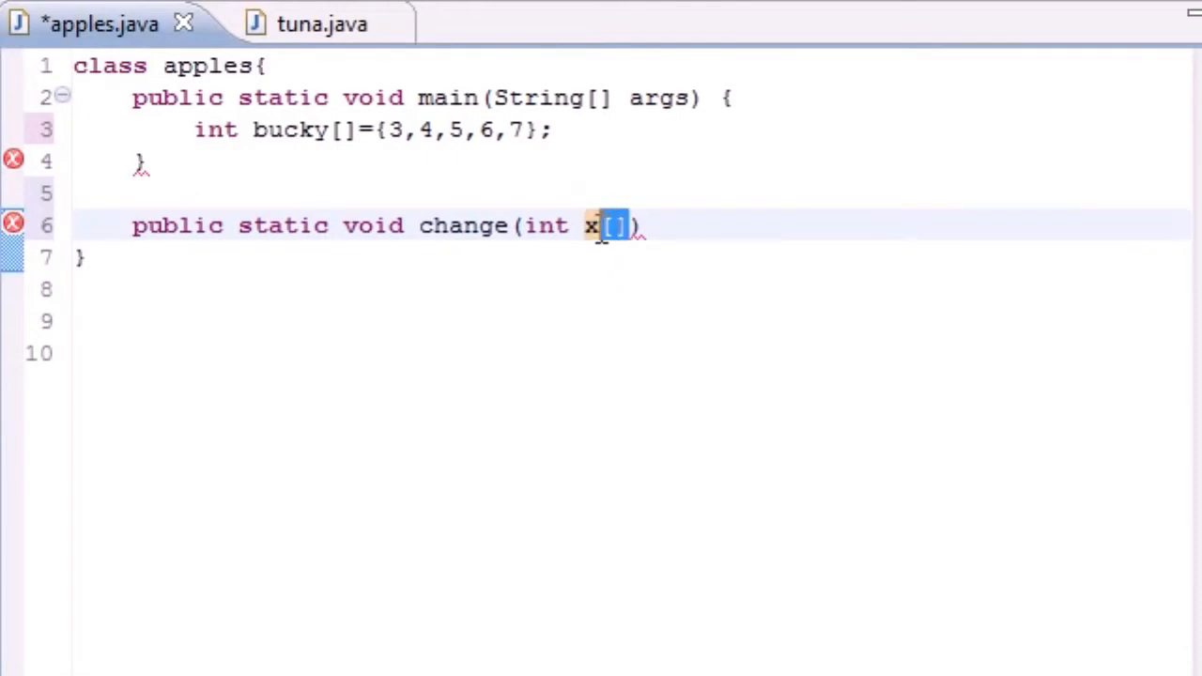
mouse_move(618, 283)
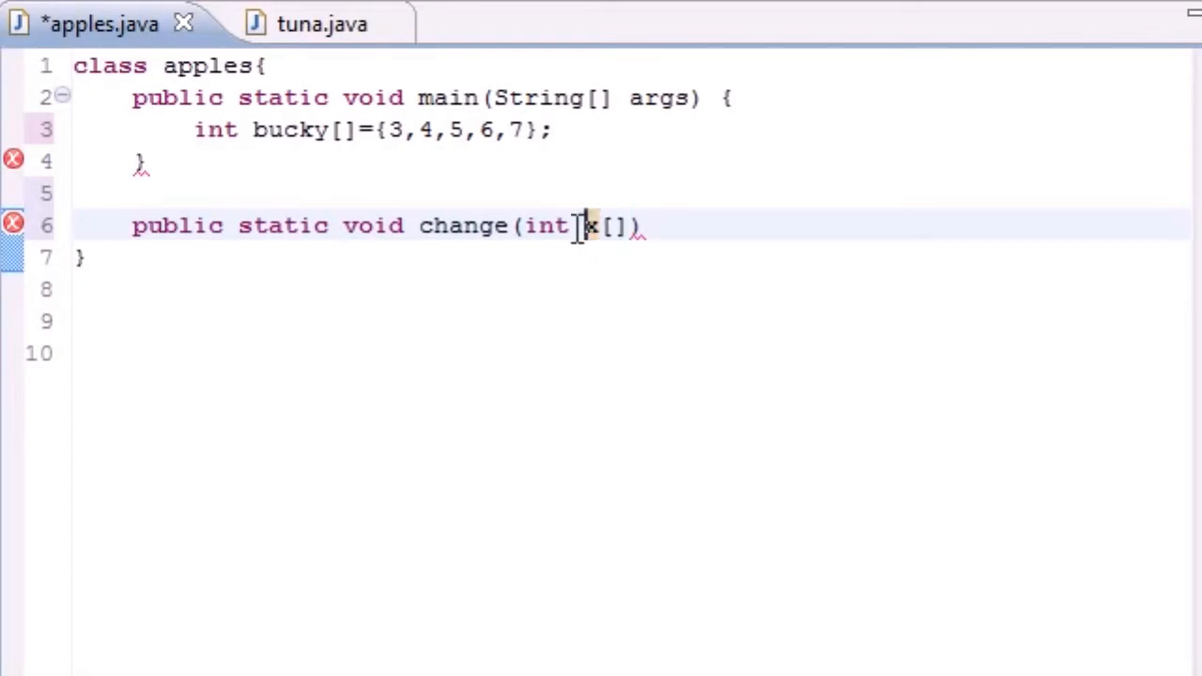
double_click(591, 226)
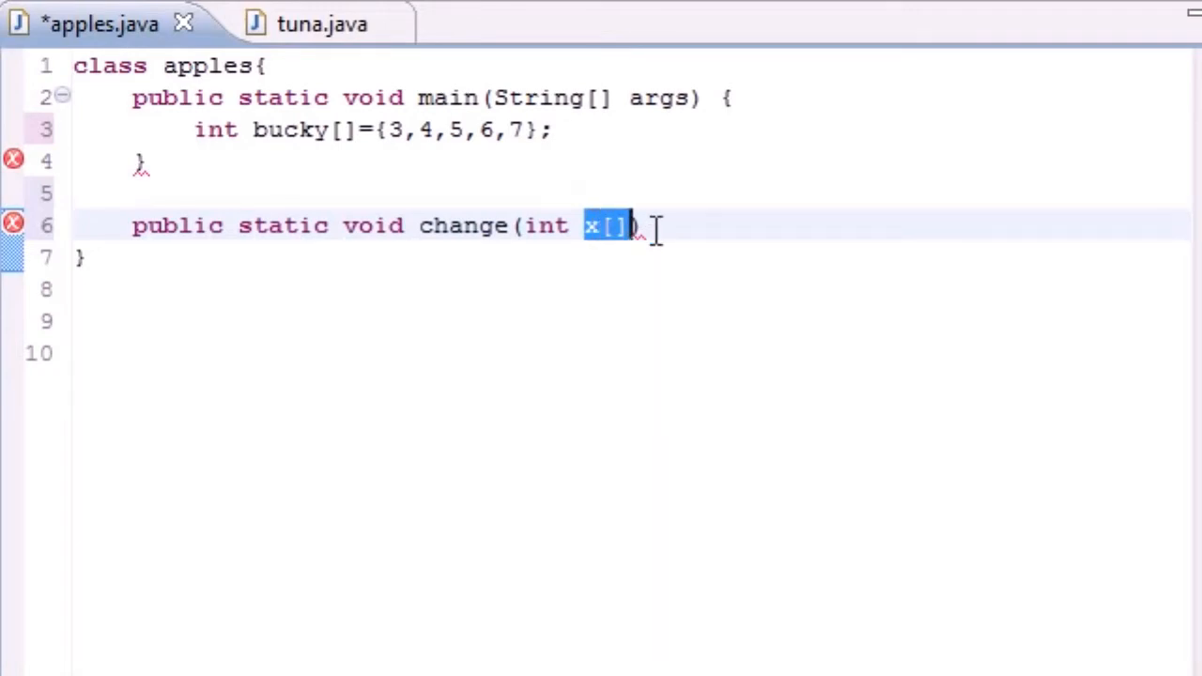
left_click(649, 225)
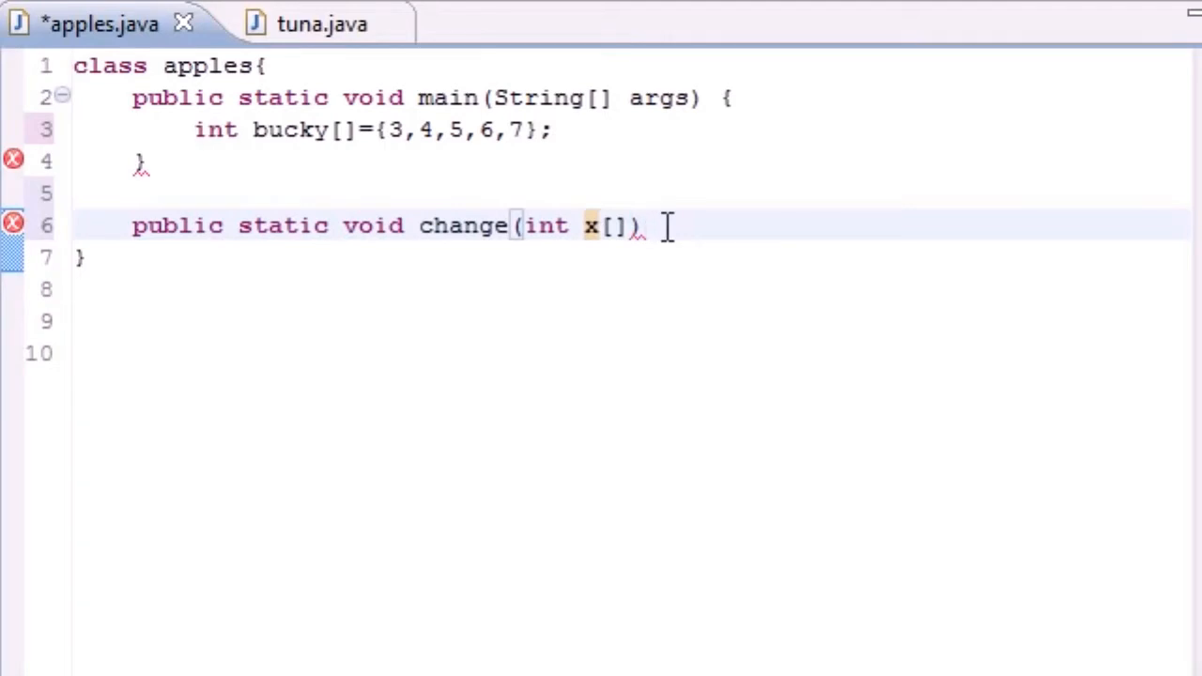
type("{")
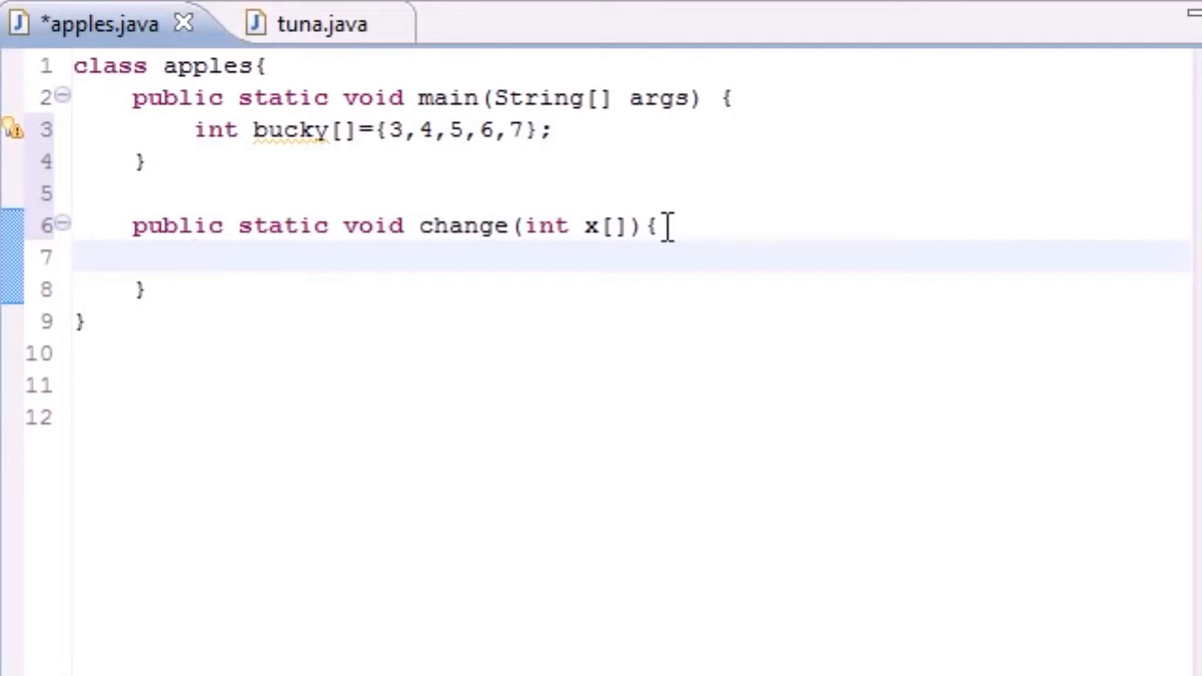
- Write the loop header for(int counter=0;counter<x.length;counter++) inside change
left_click(196, 256)
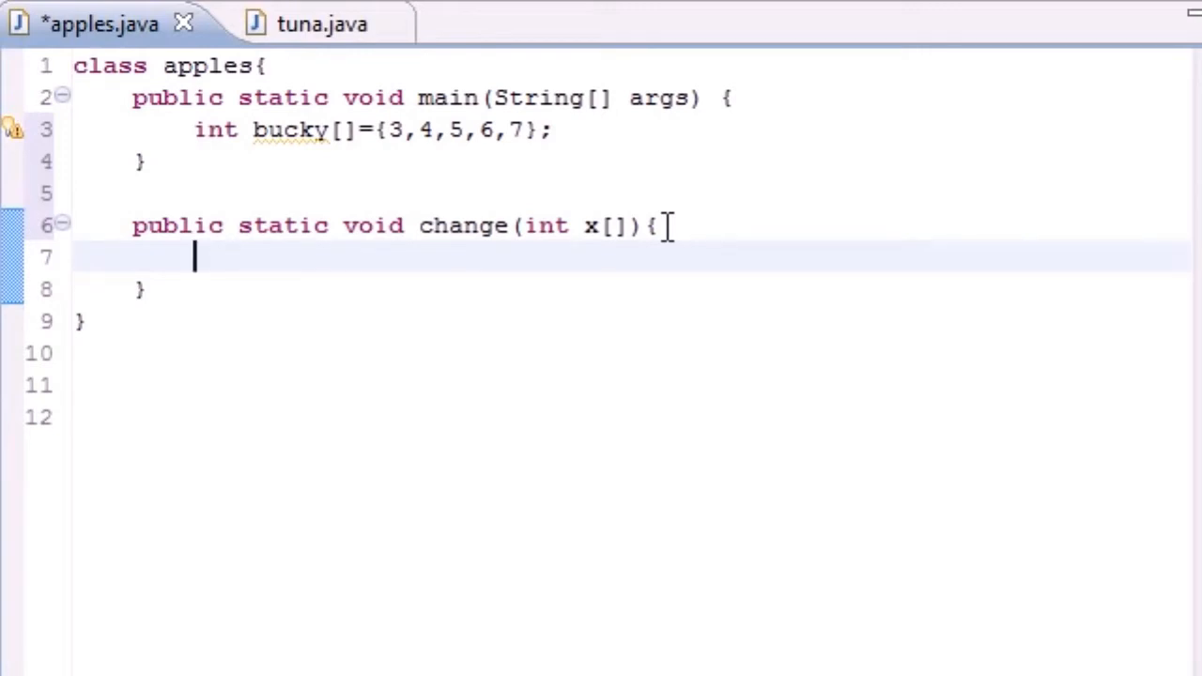
type("for")
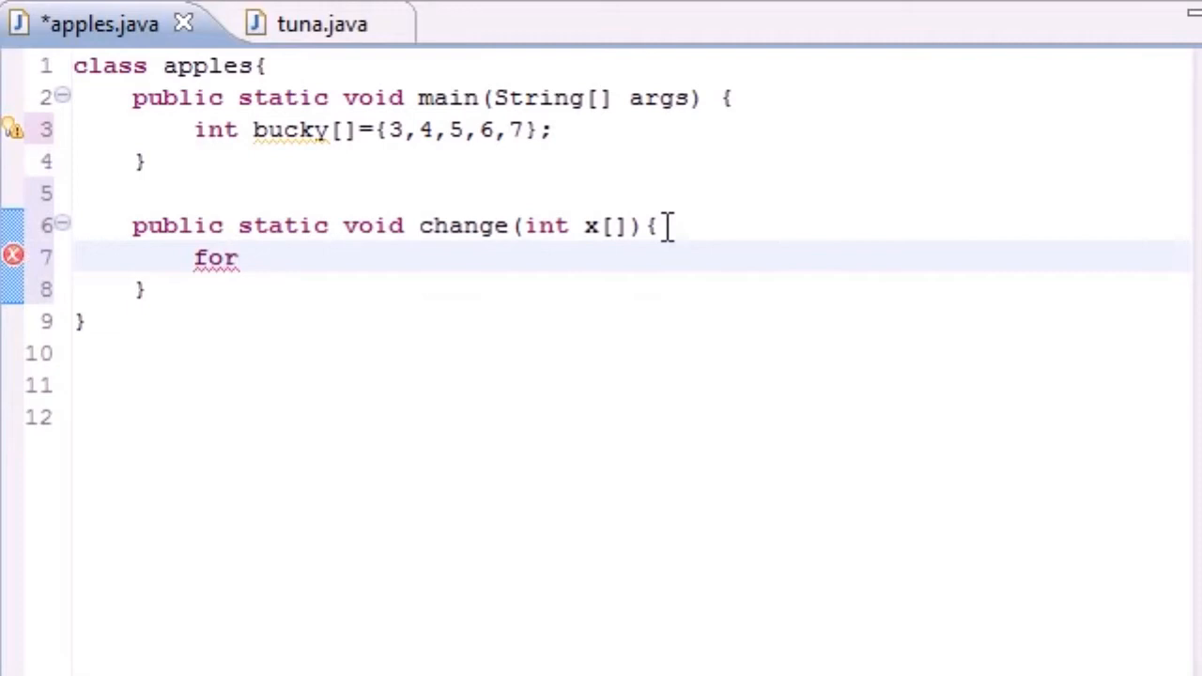
type("(")
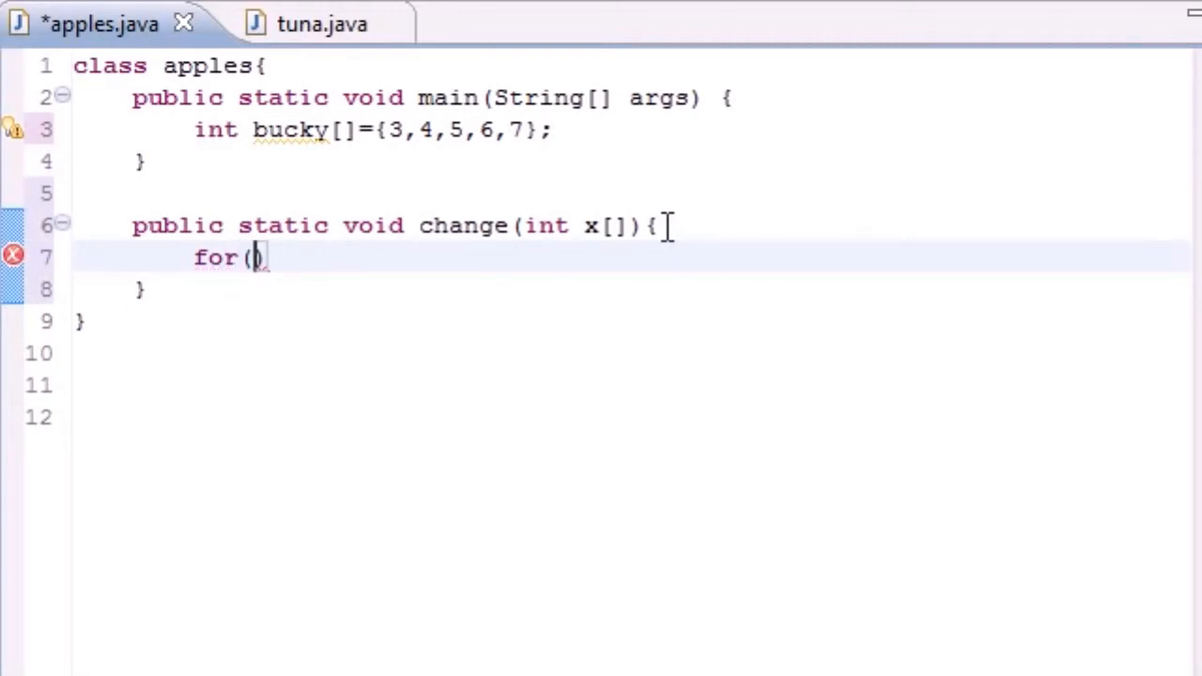
type("int coun")
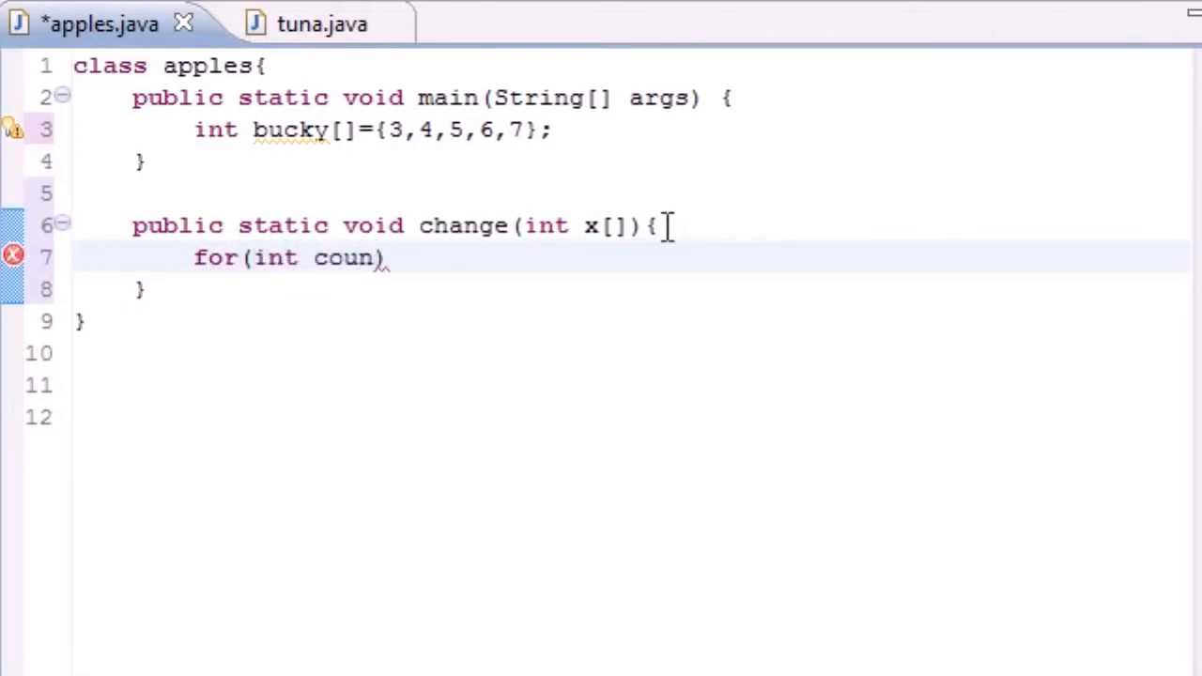
type("ter")
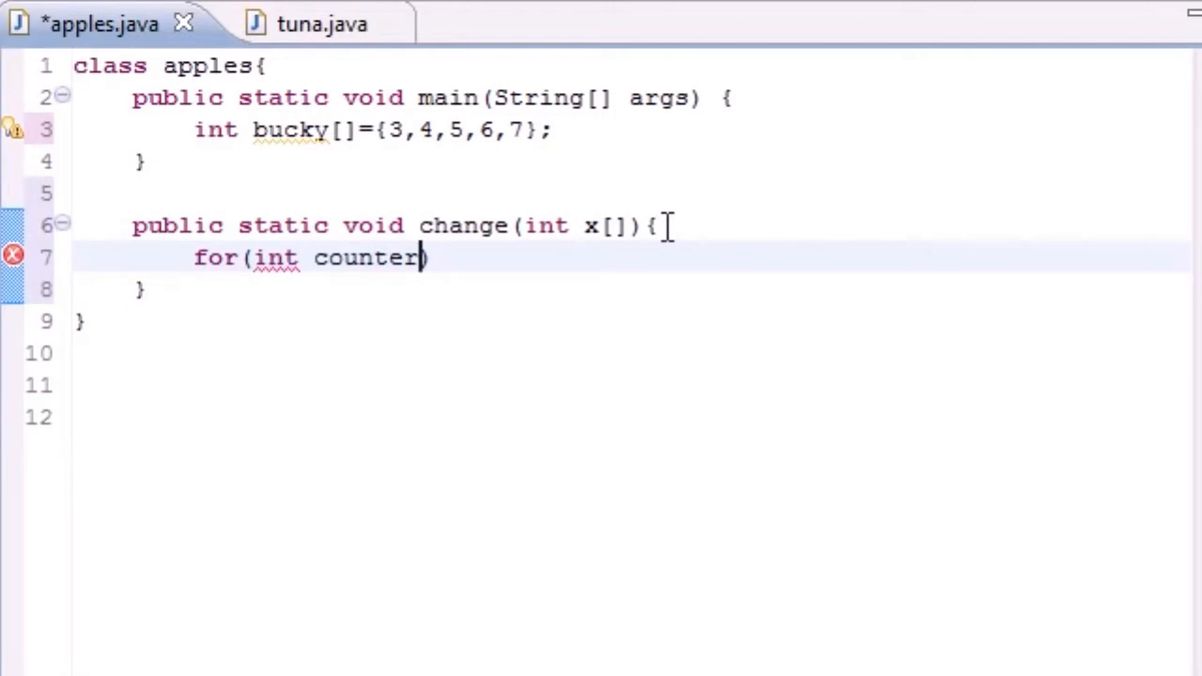
type("=0")
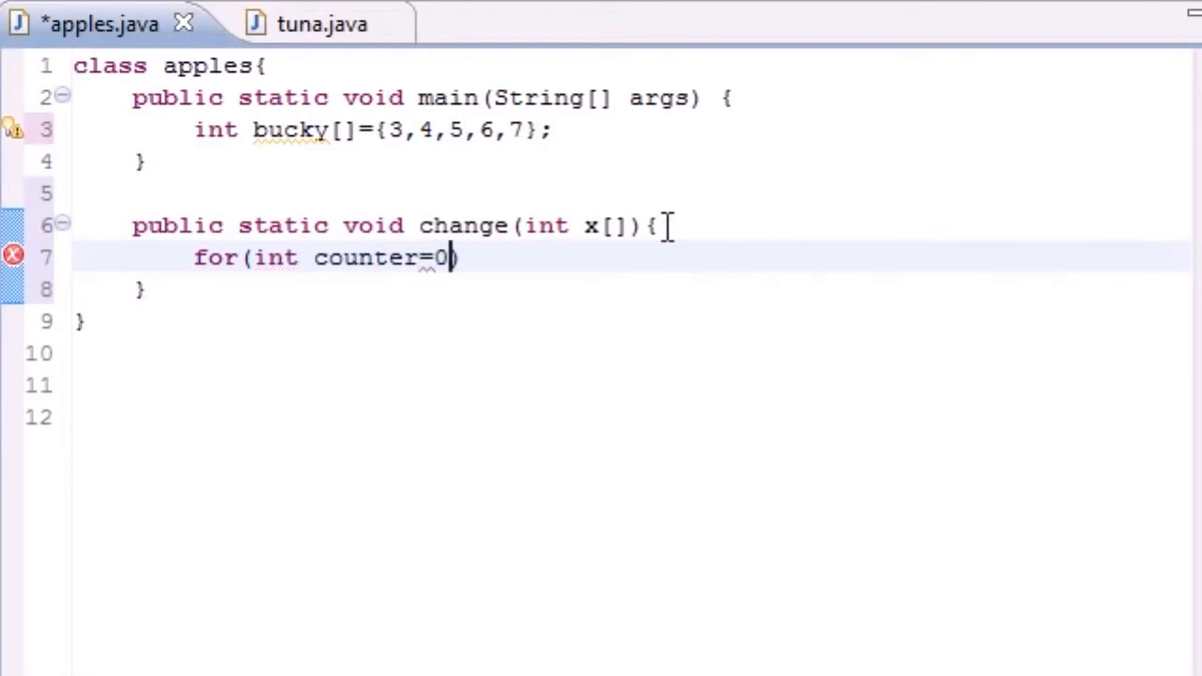
type(";counter")
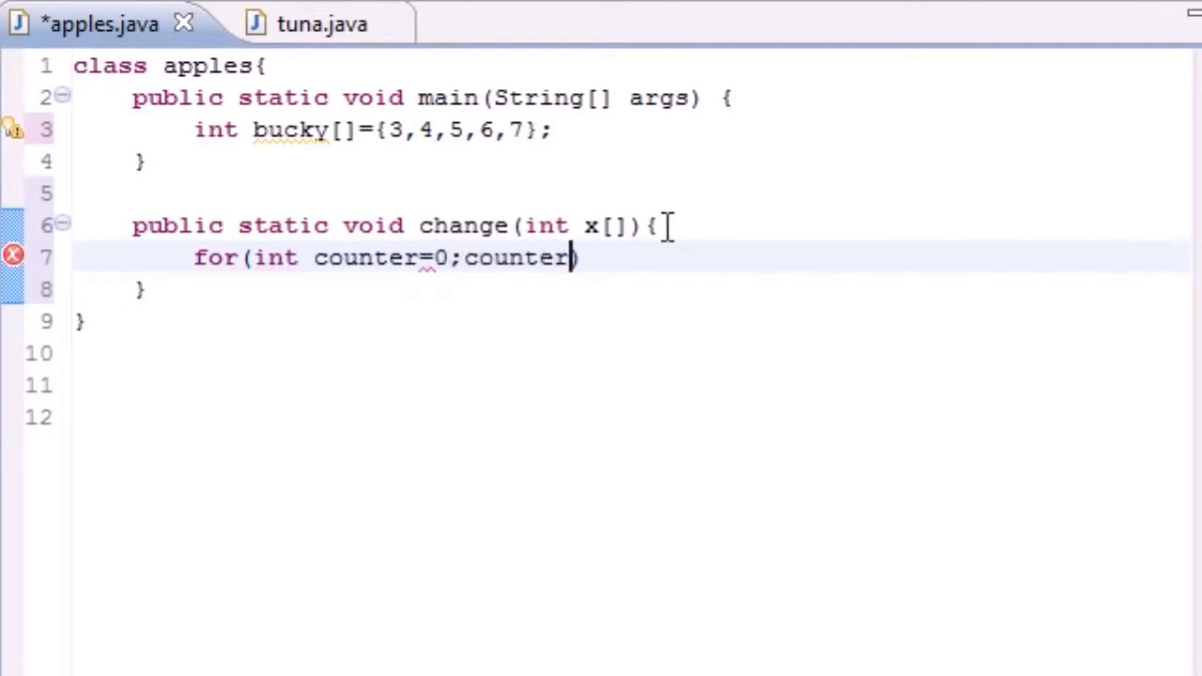
type("<x.")
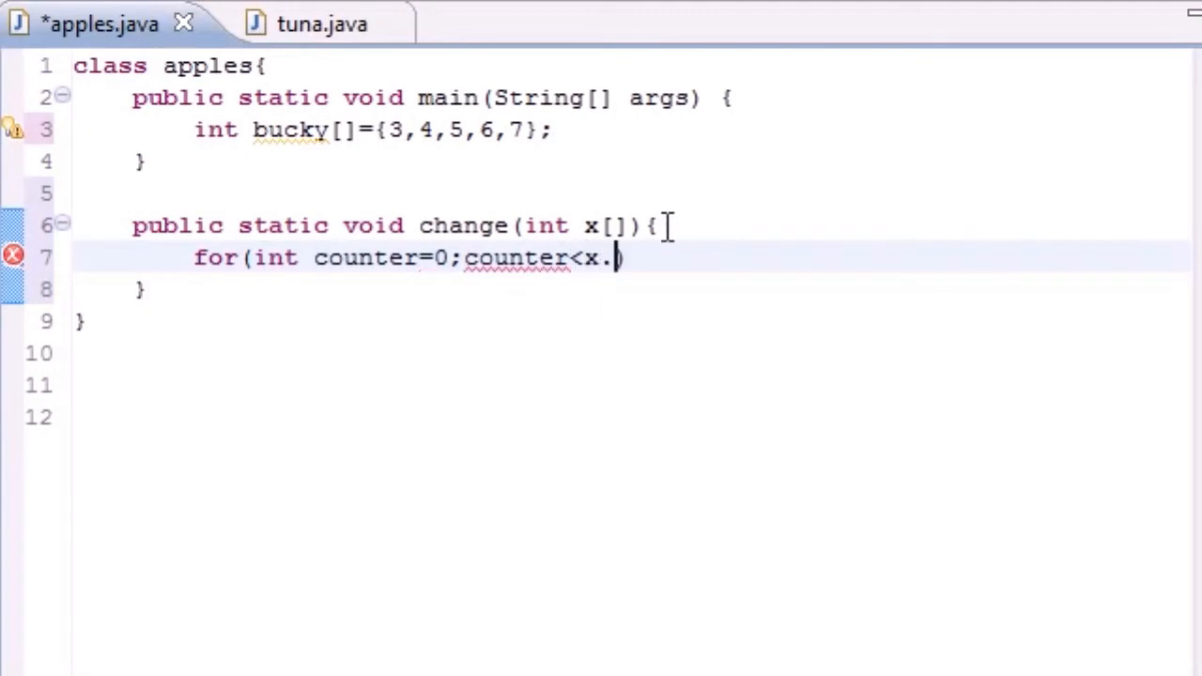
type("length")
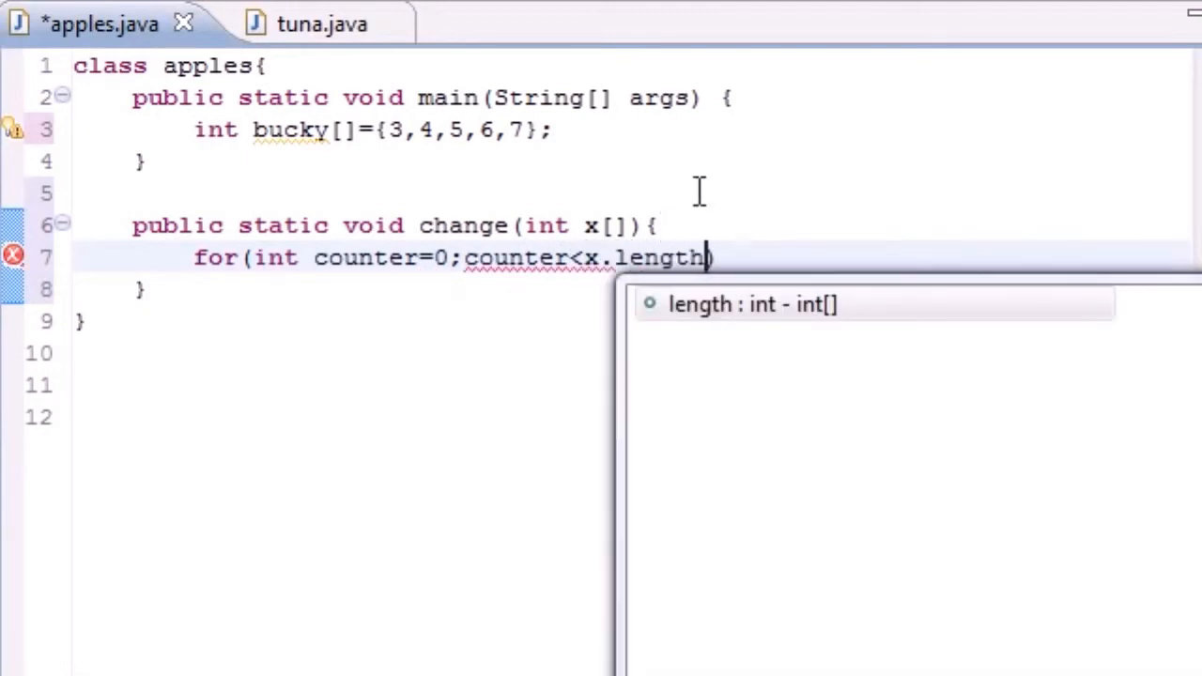
type(";")
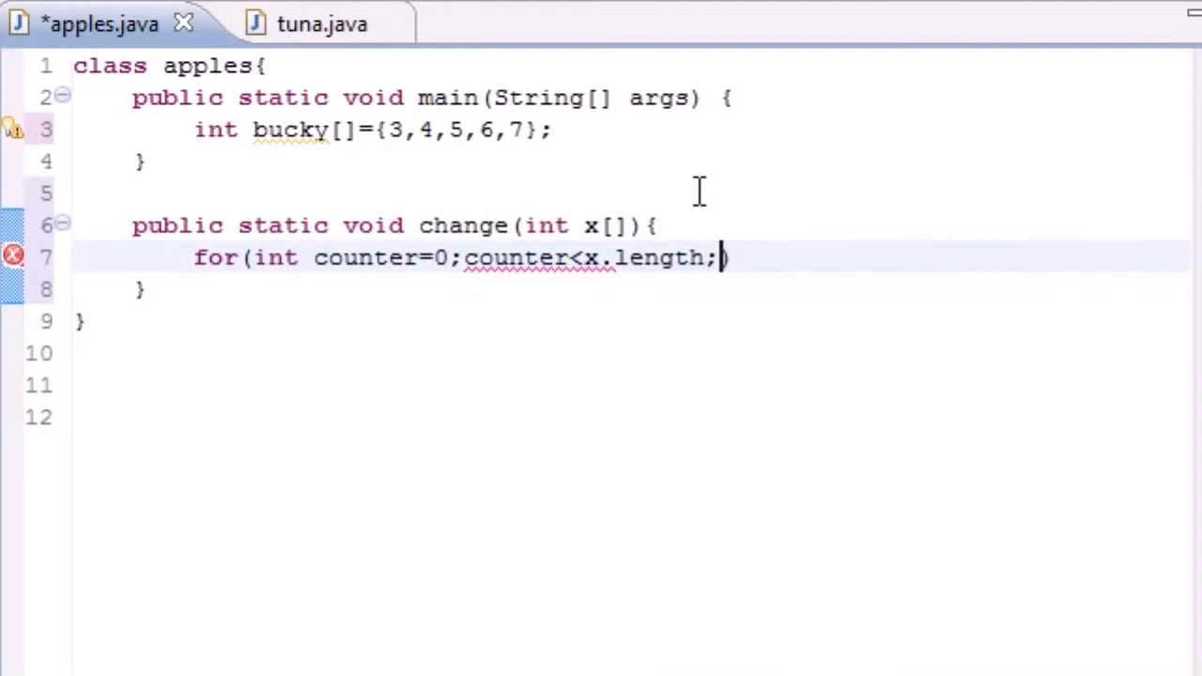
type("counter++")
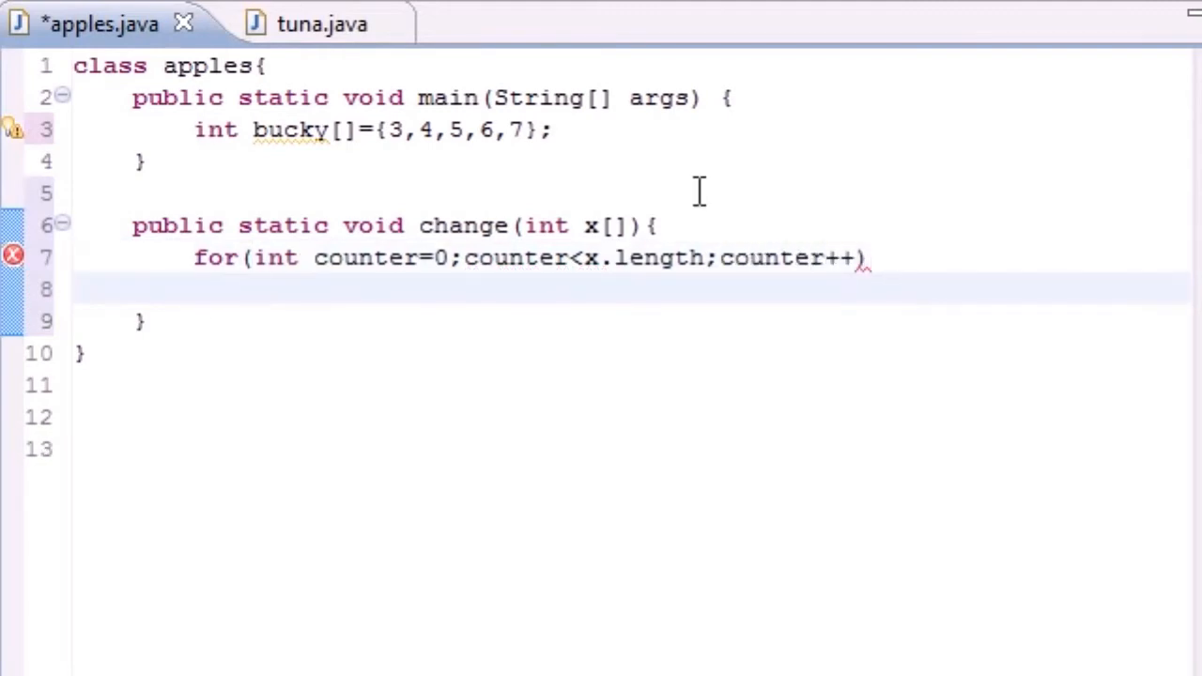
- Add the loop body x[counter]+=5; and highlight the finished change method
type("x")
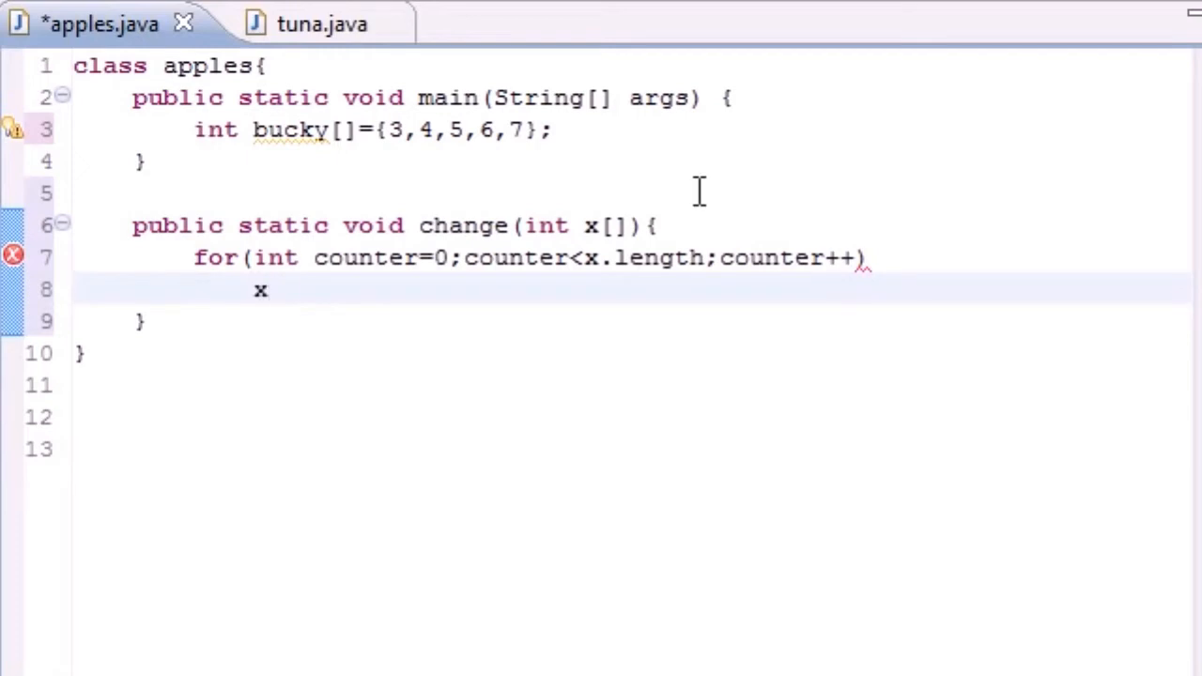
type("[counter]")
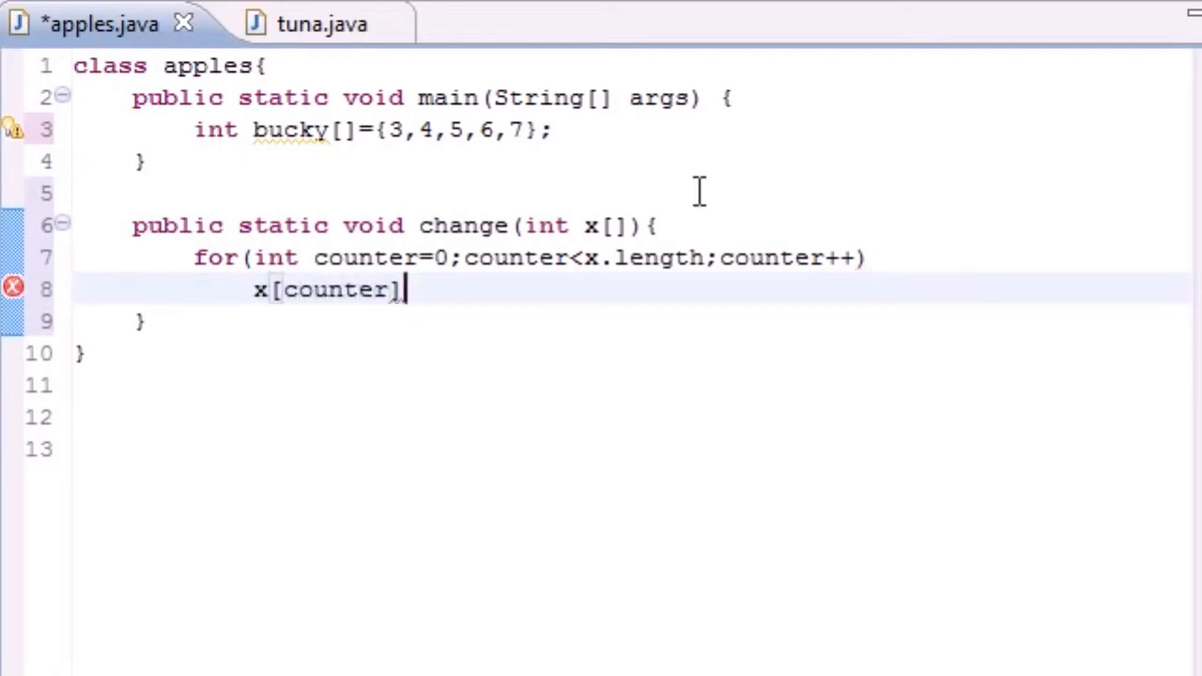
type("+=")
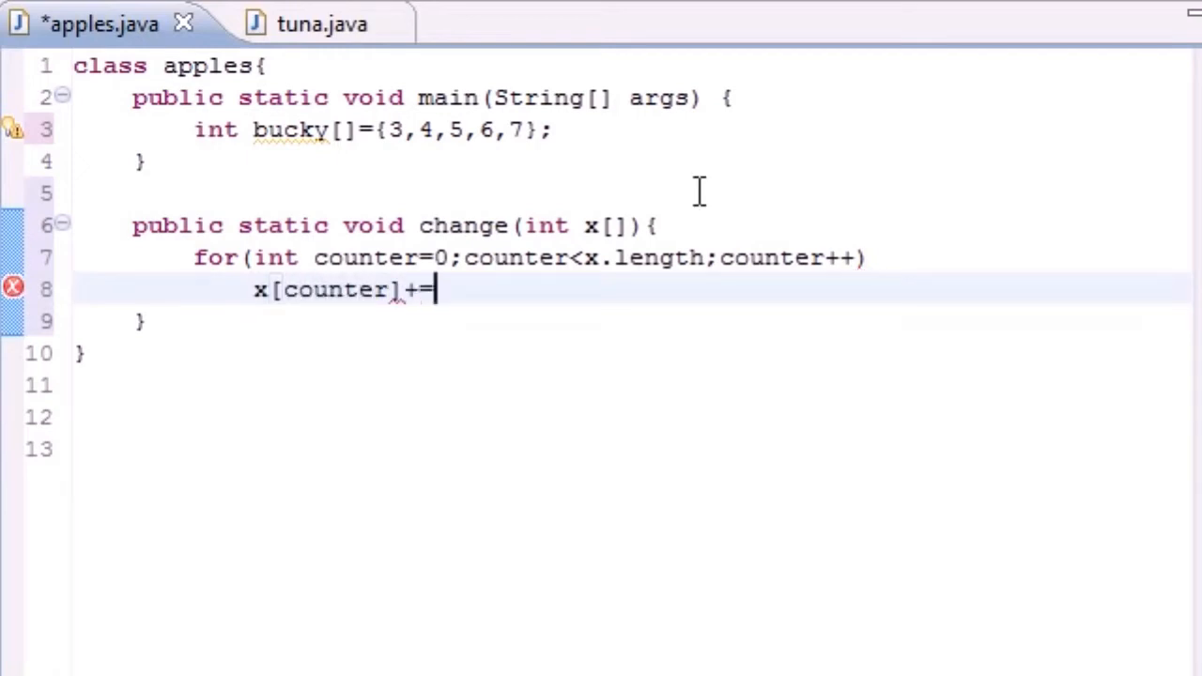
type("5")
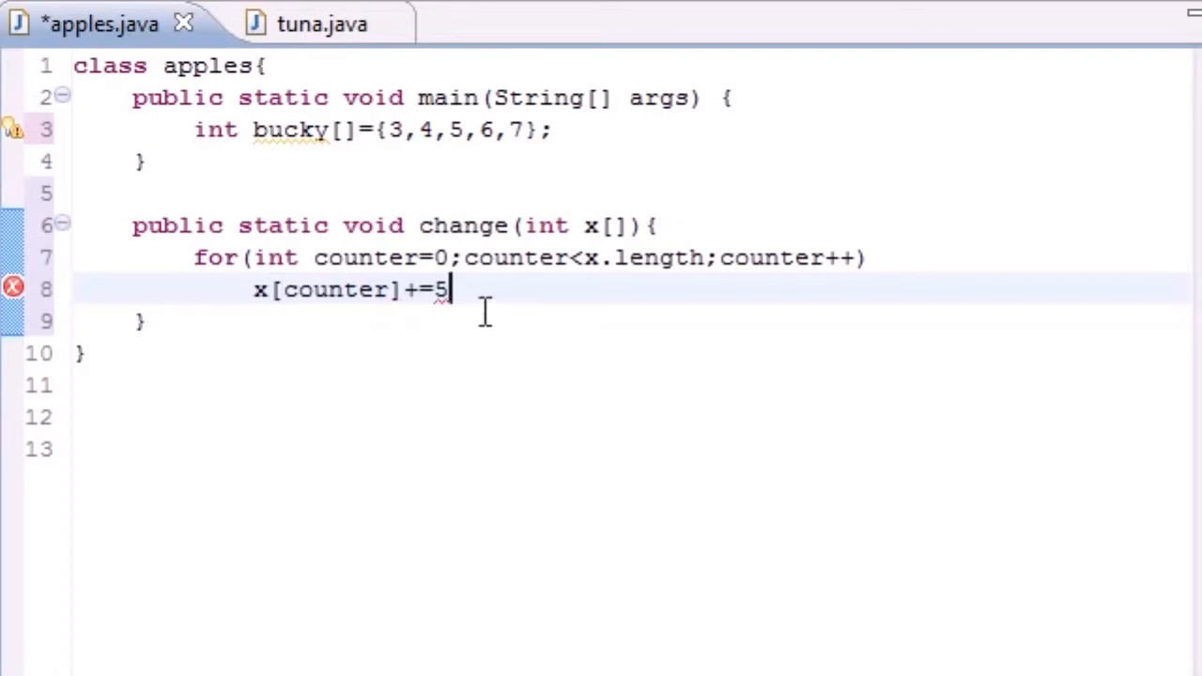
type(";")
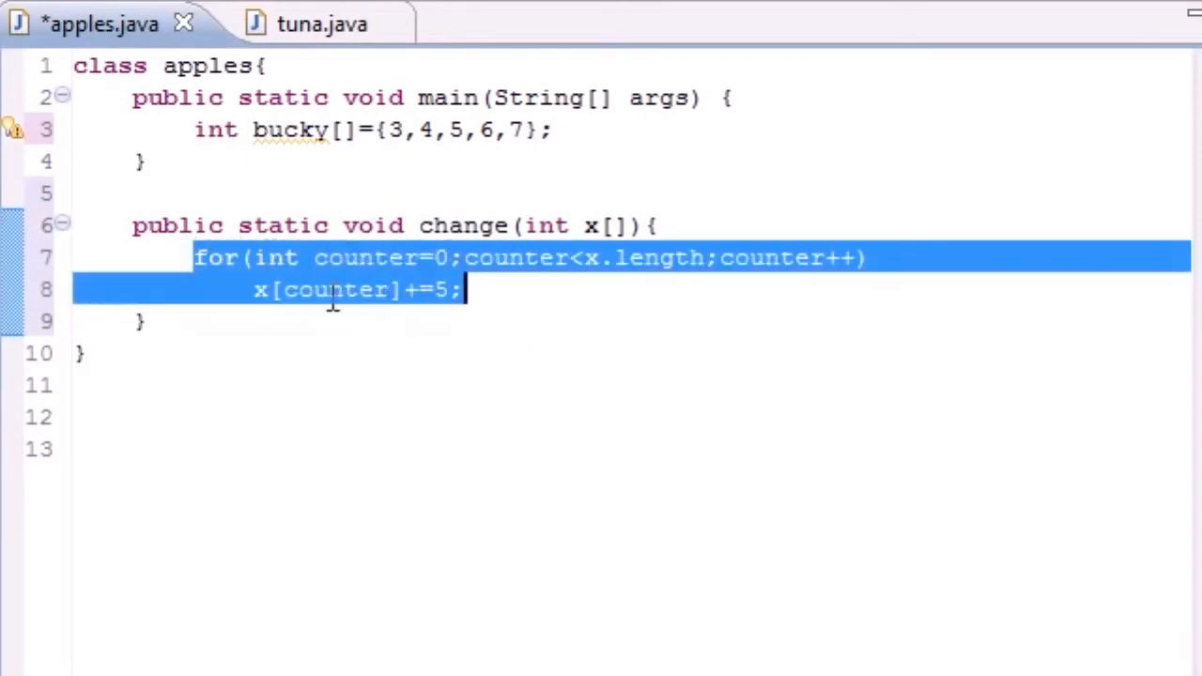
left_click_drag(460, 289, 135, 323)
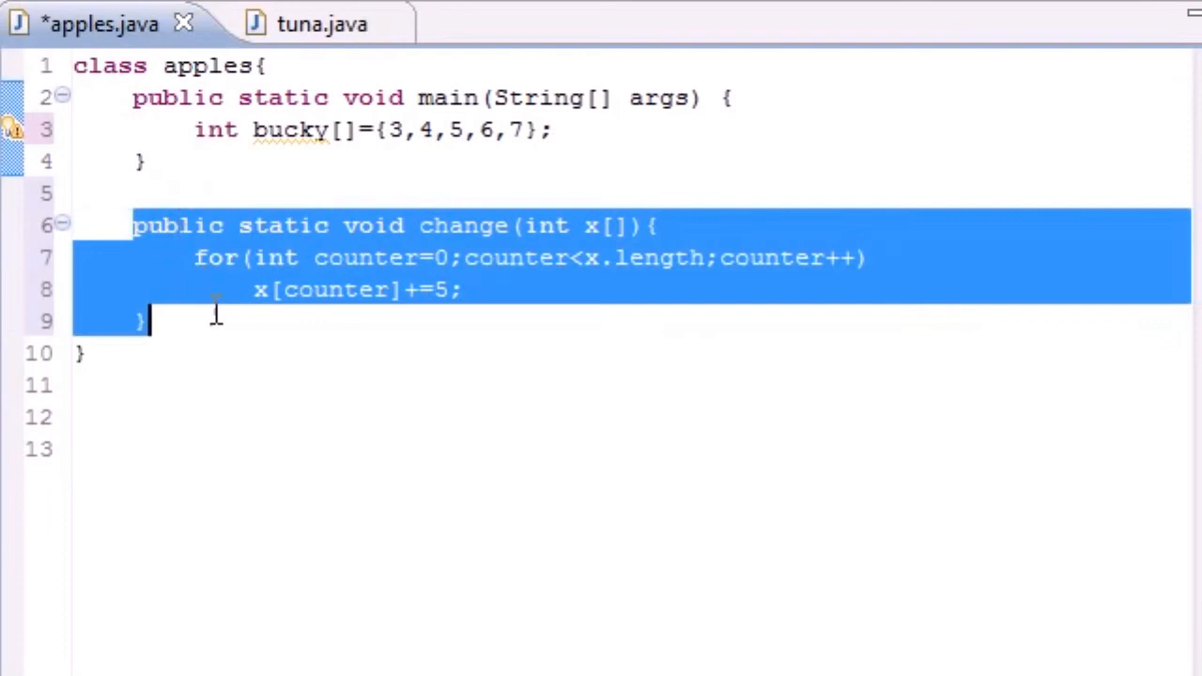
mouse_move(529, 253)
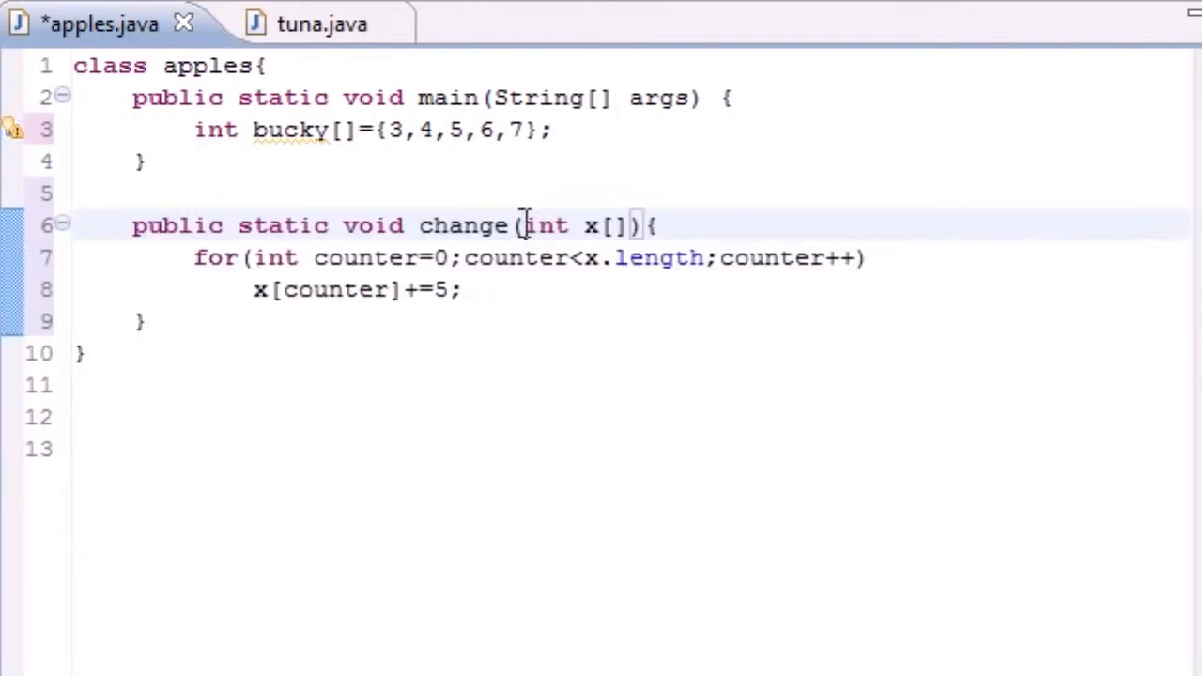
left_click_drag(524, 225, 629, 226)
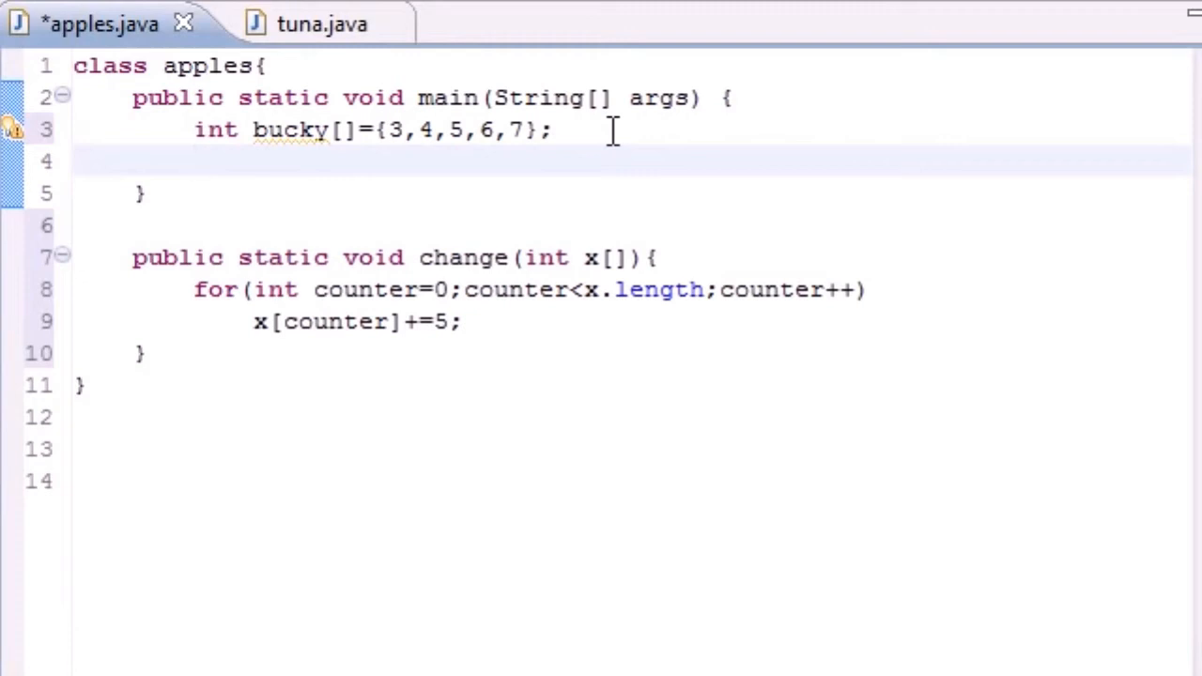
- Add the call change(bucky); in main after the array declaration, dropping stray brackets
type("chang")
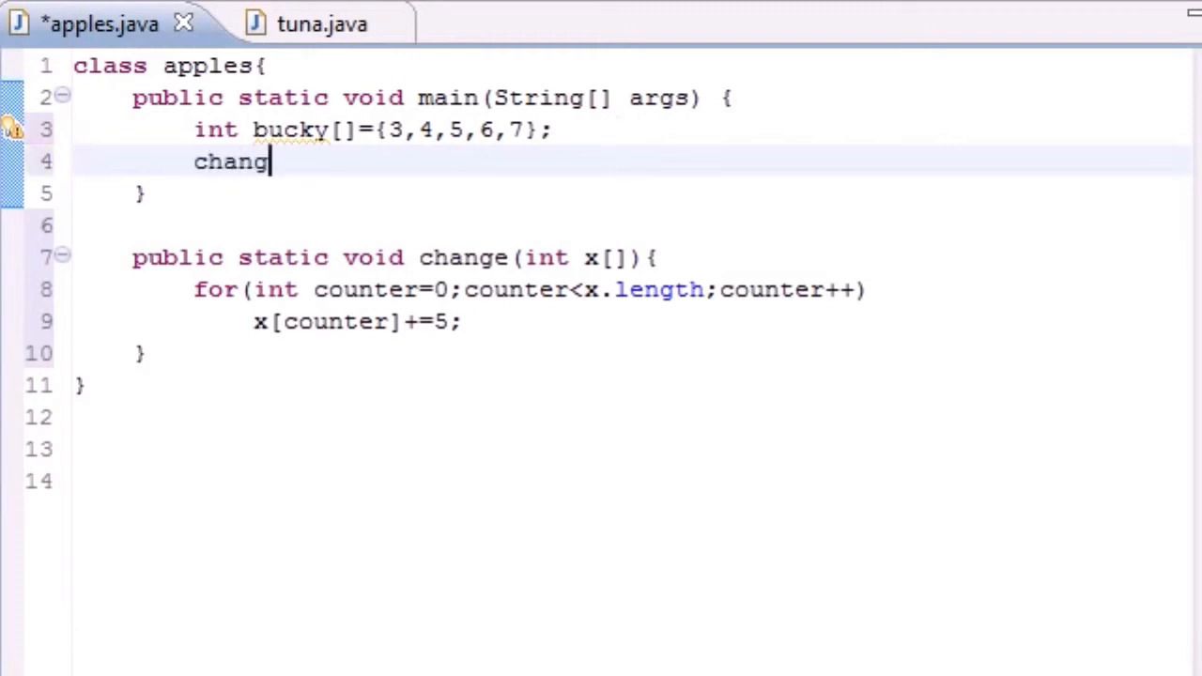
type("e()")
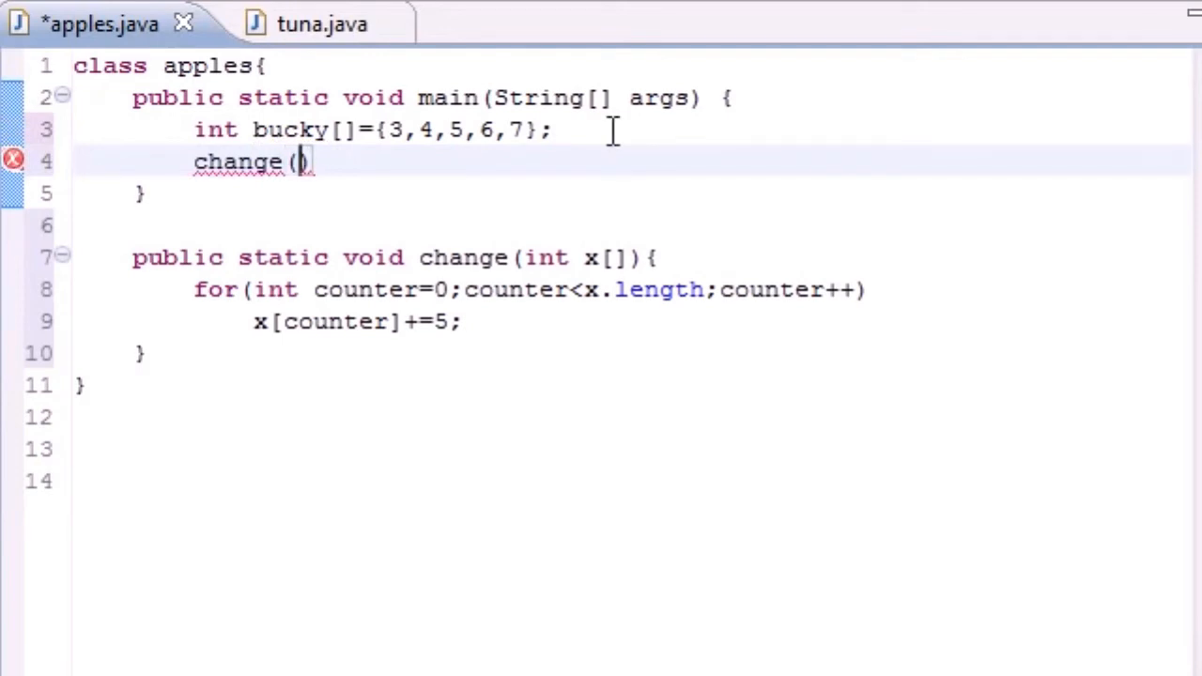
type("bucky")
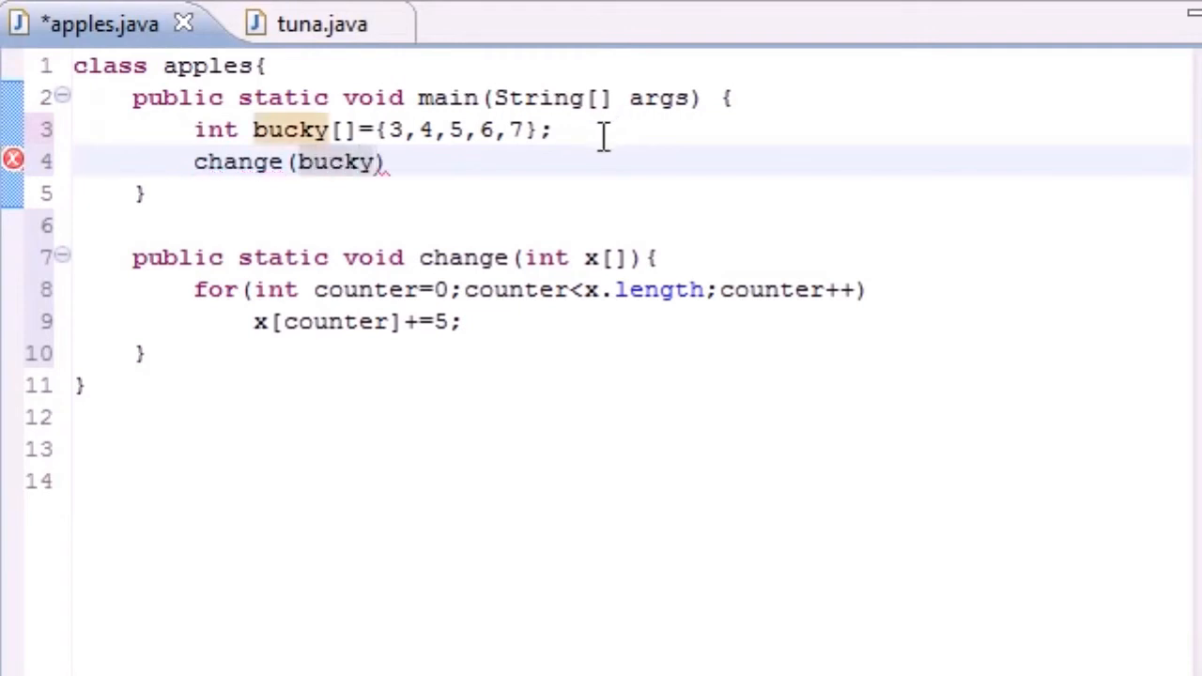
mouse_move(293, 141)
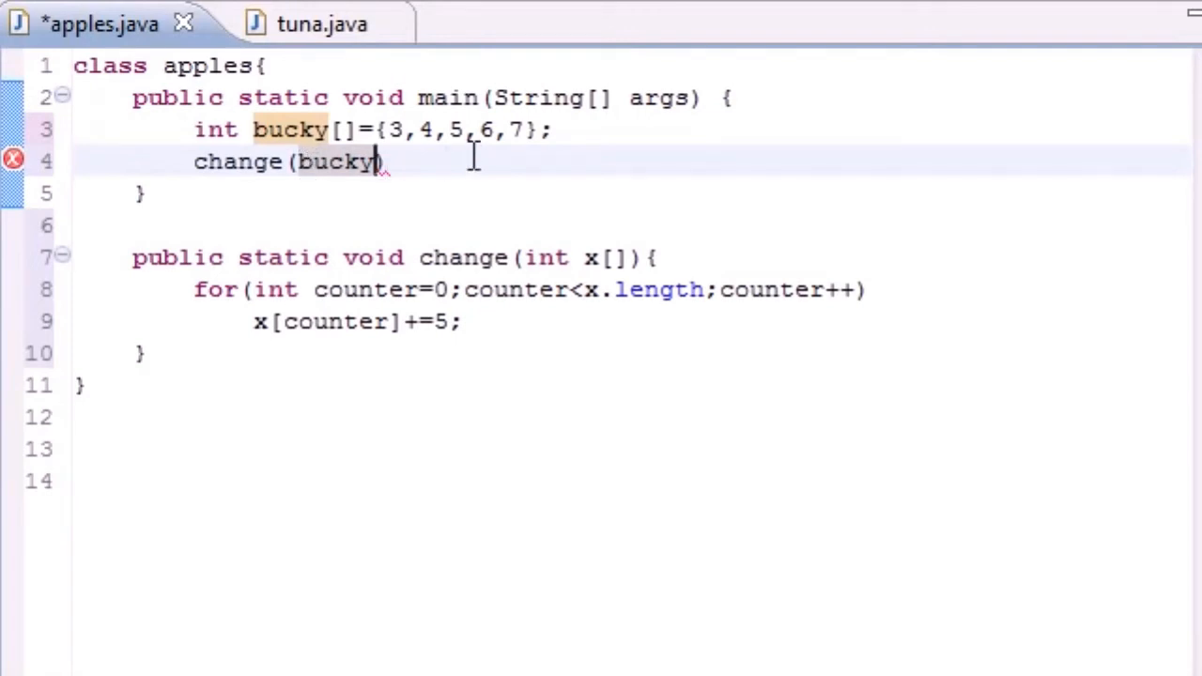
type("[]")
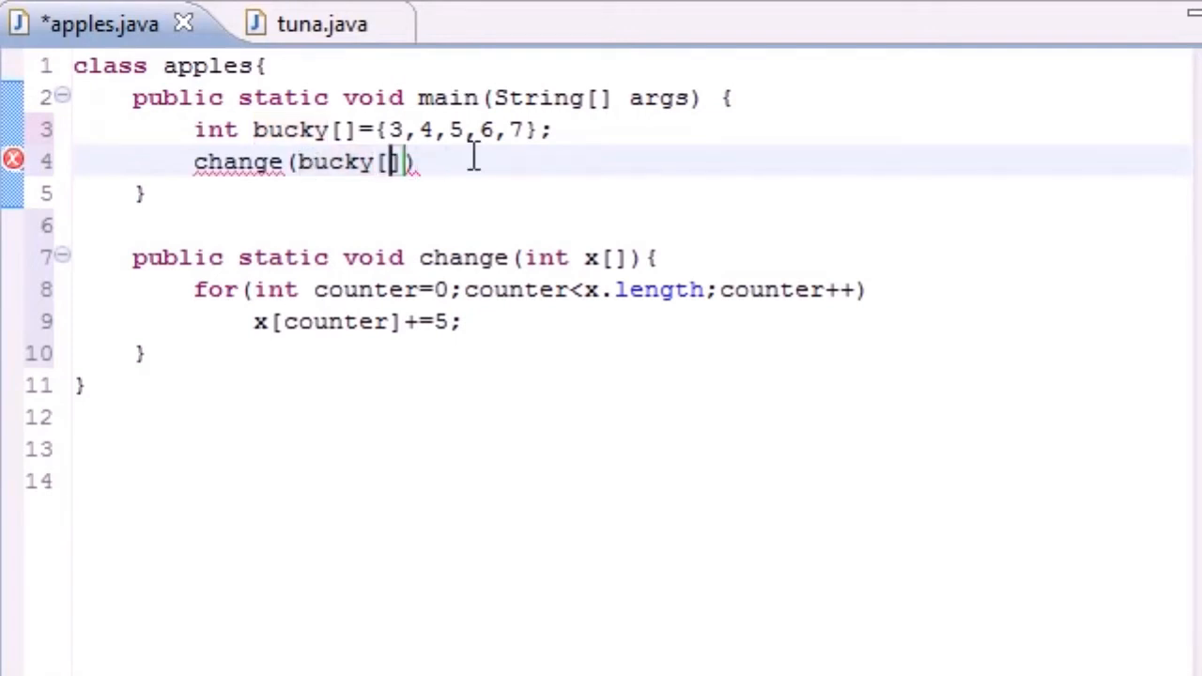
key("BackSpace")
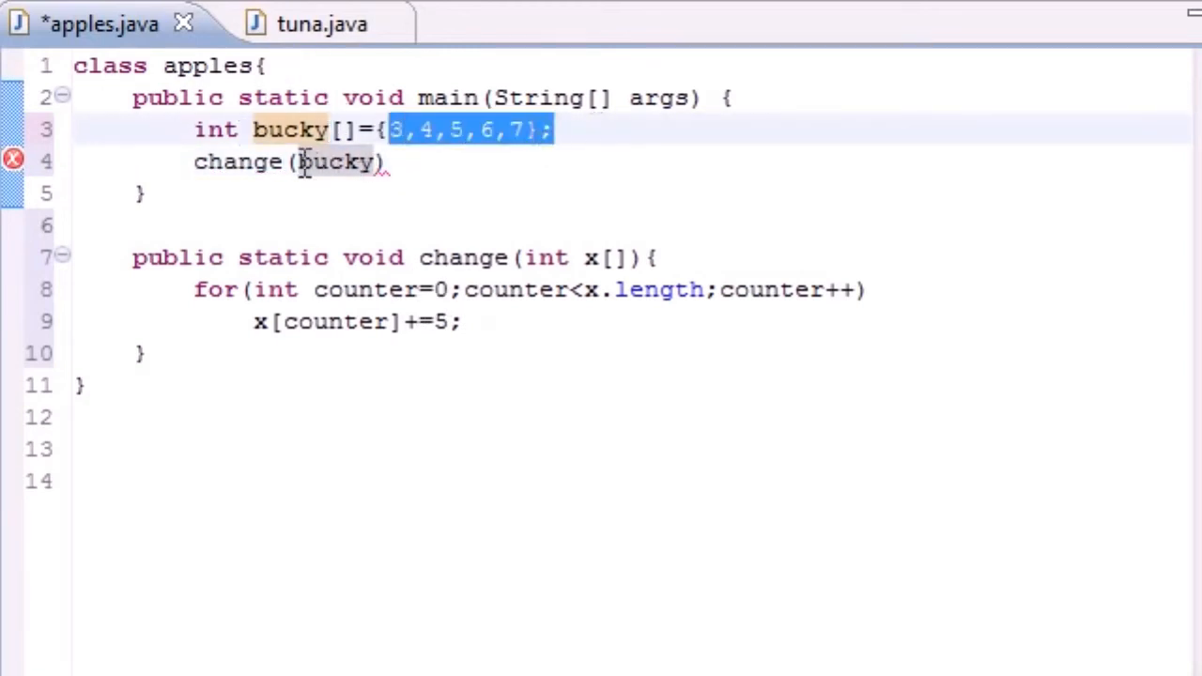
left_click(402, 161)
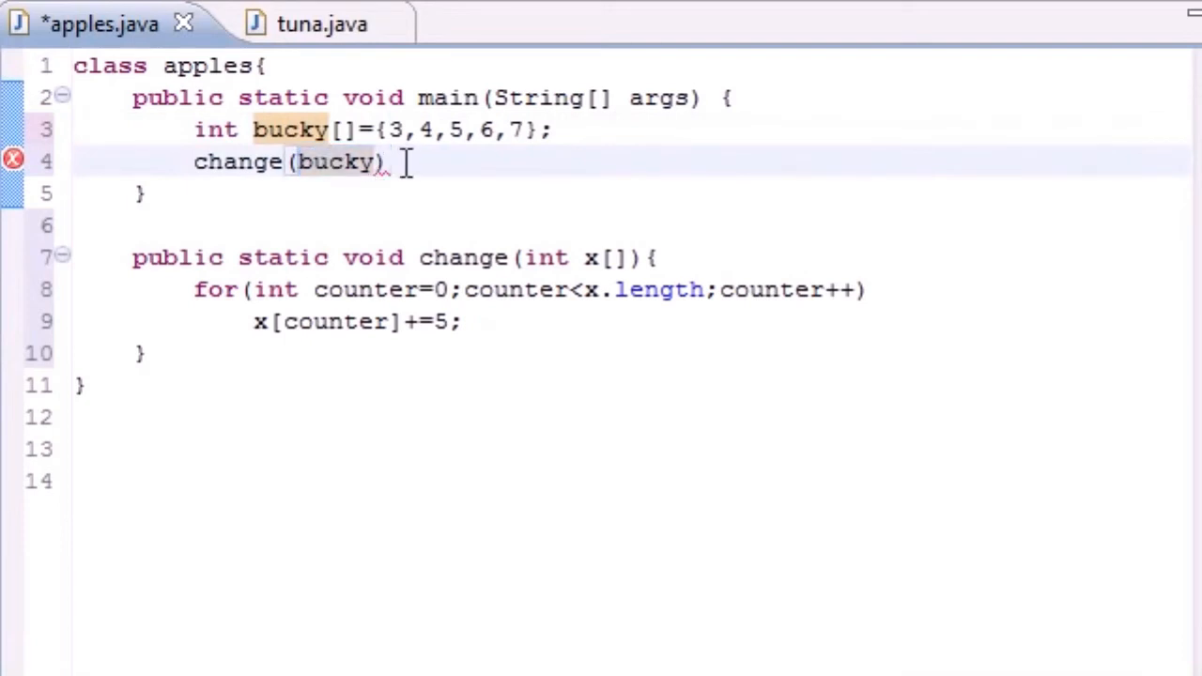
type(";")
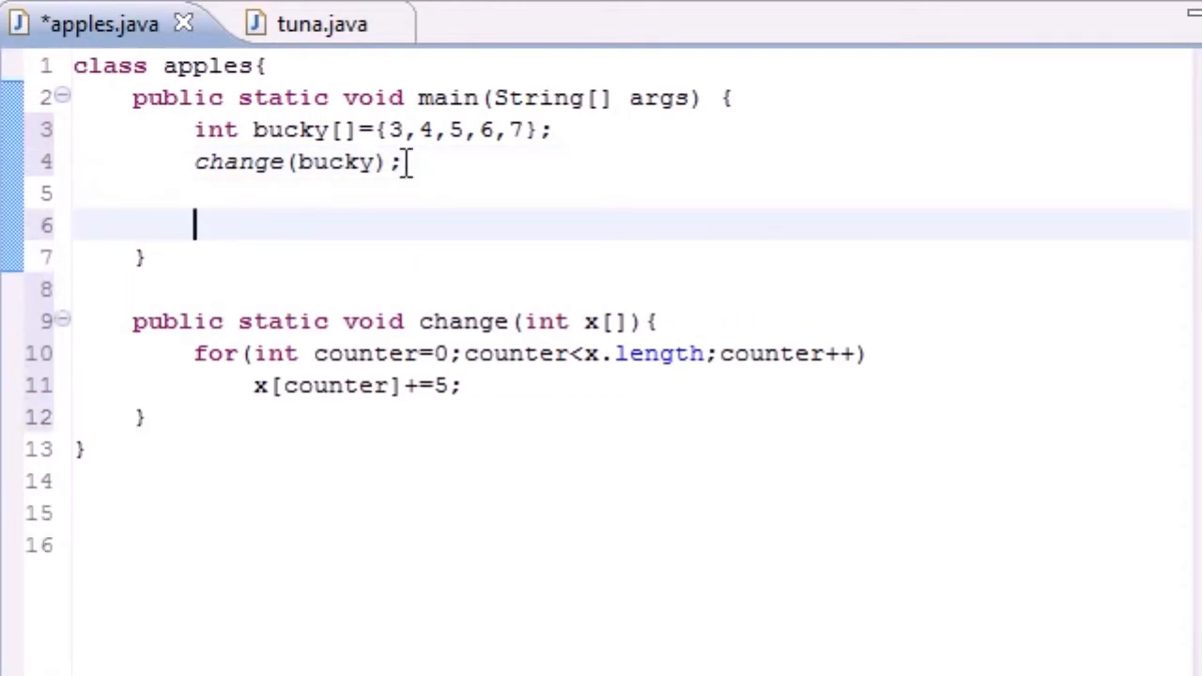
- Write the enhanced loop header for(int y:bucky) below the change call, fixing a typo
left_click_drag(253, 162, 404, 161)
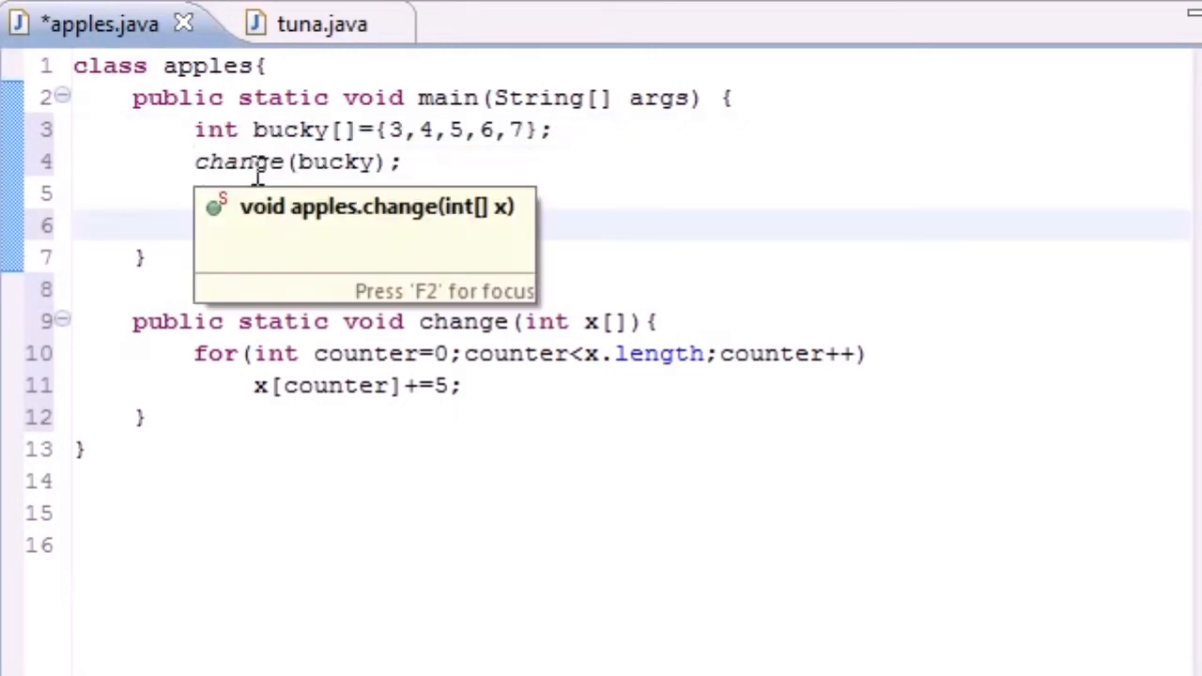
type("for")
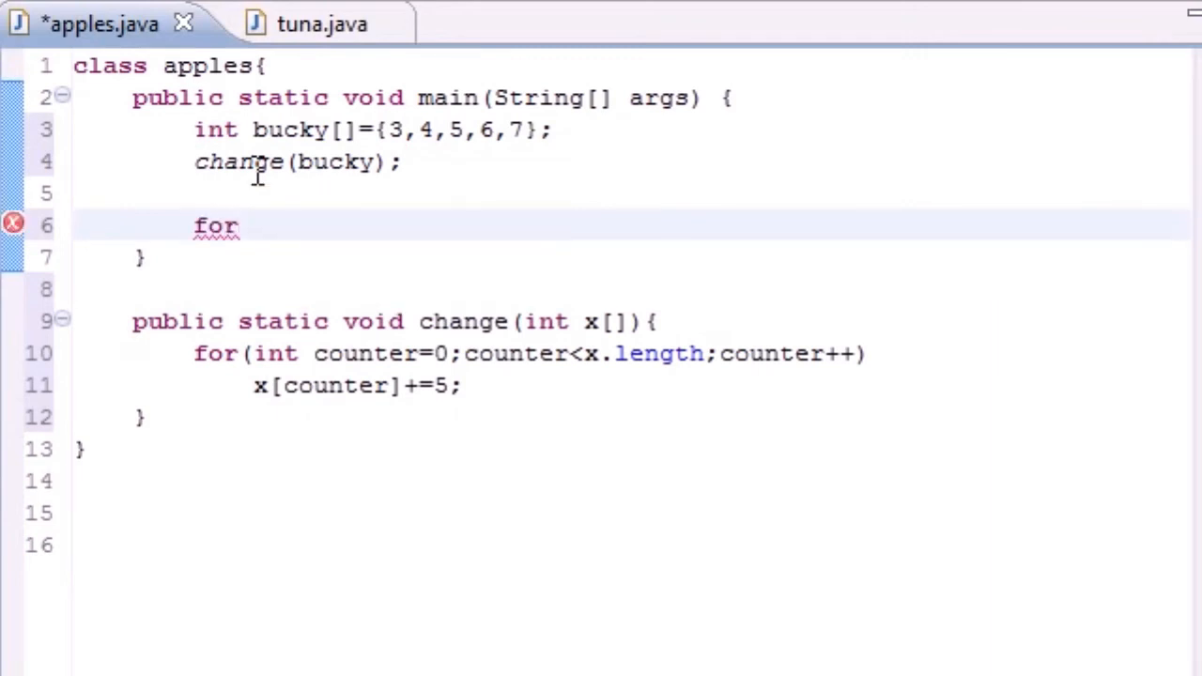
type("9inb")
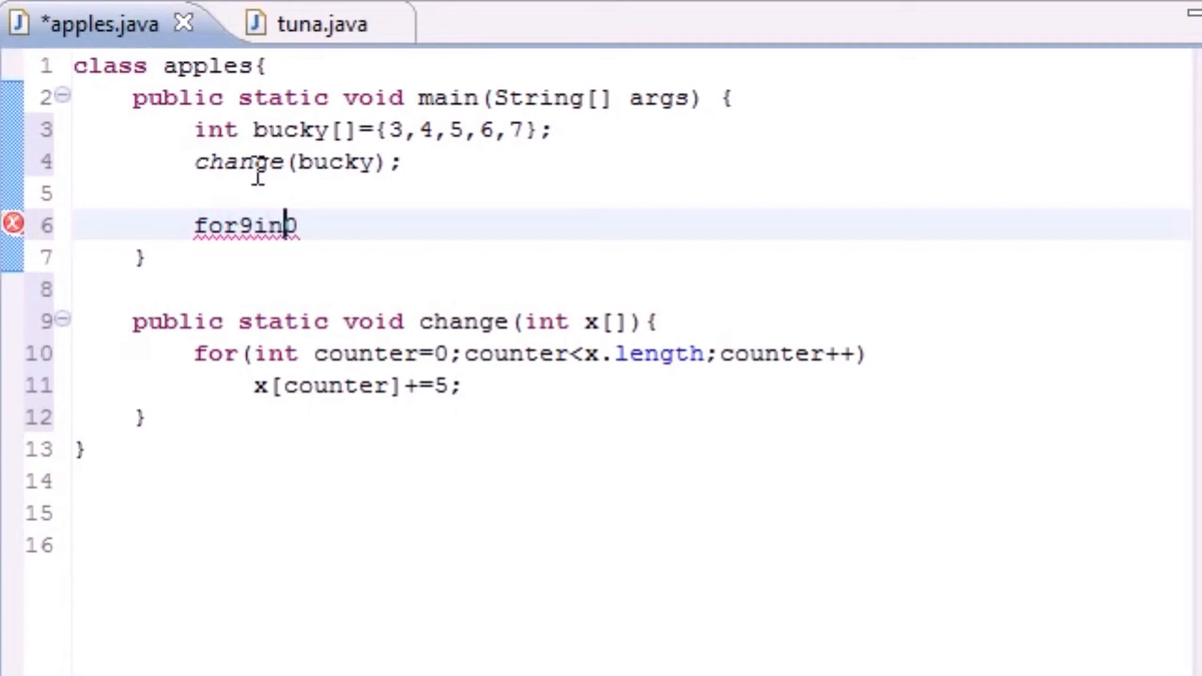
key("BackSpace")
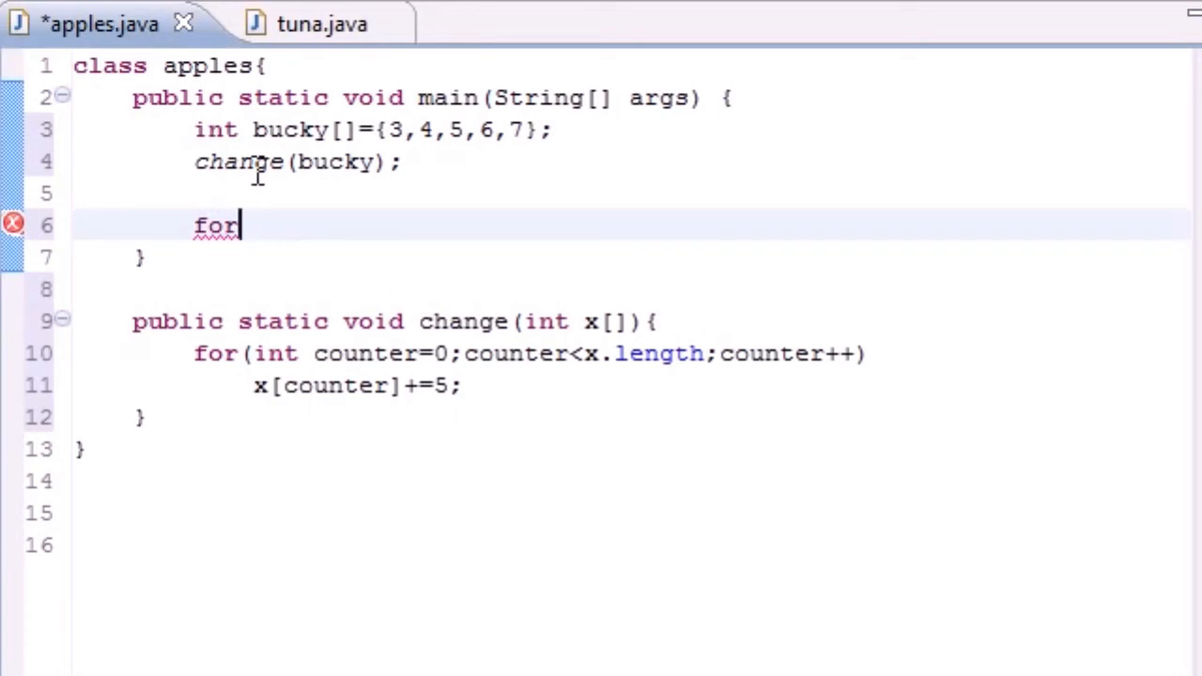
type("(int y")
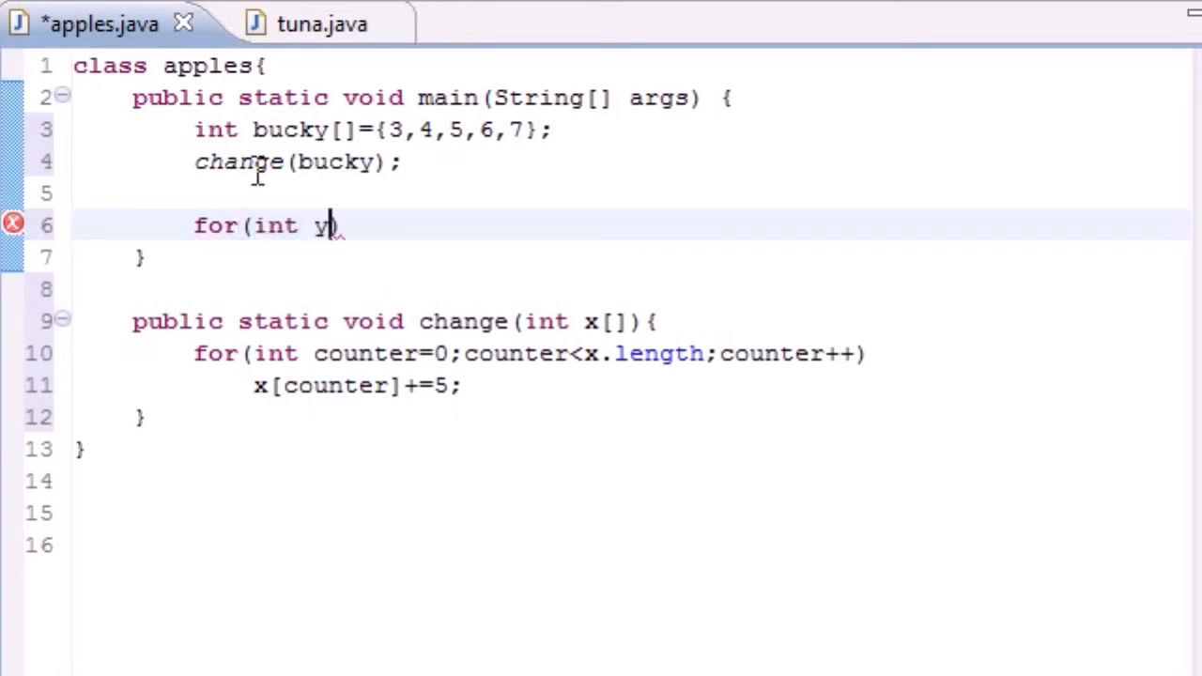
type(":bucky")
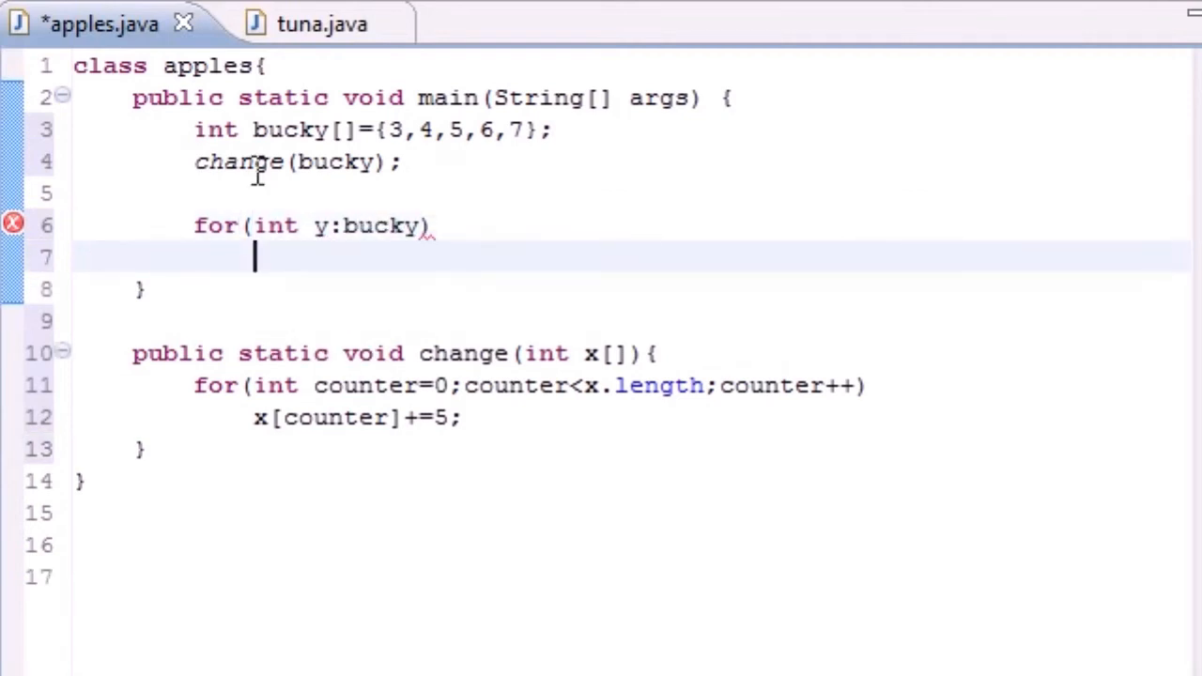
- Add System.out.println(y); as the loop body to print each element
type("Sys")
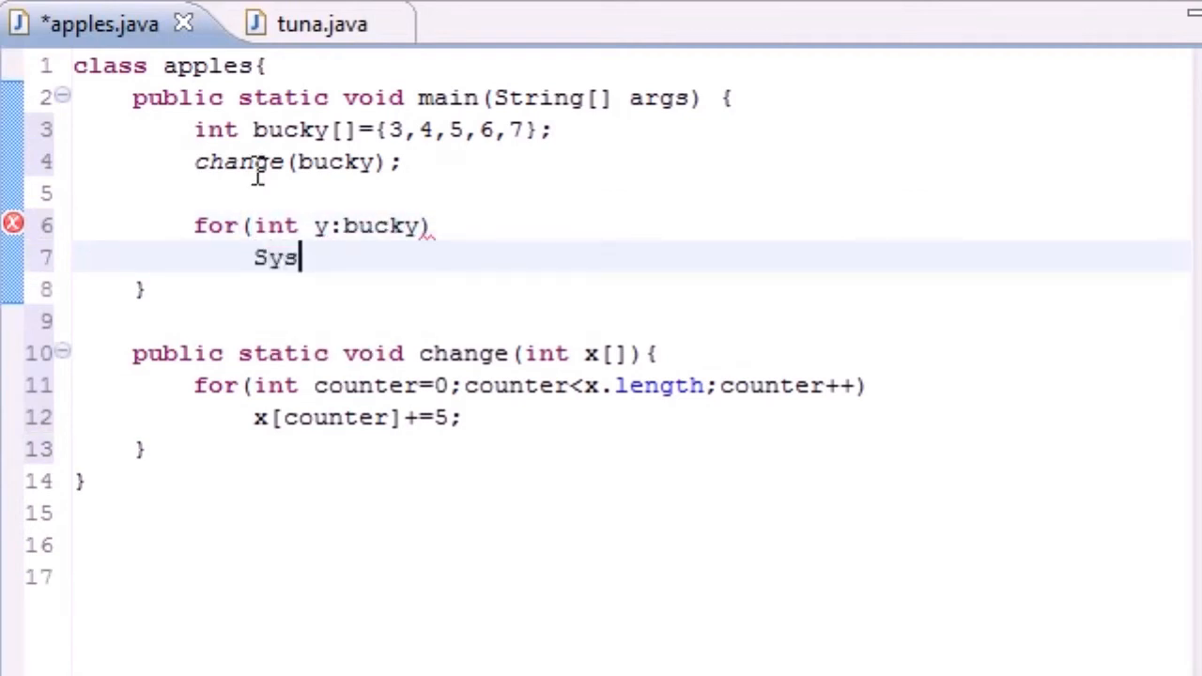
type("tem.out.")
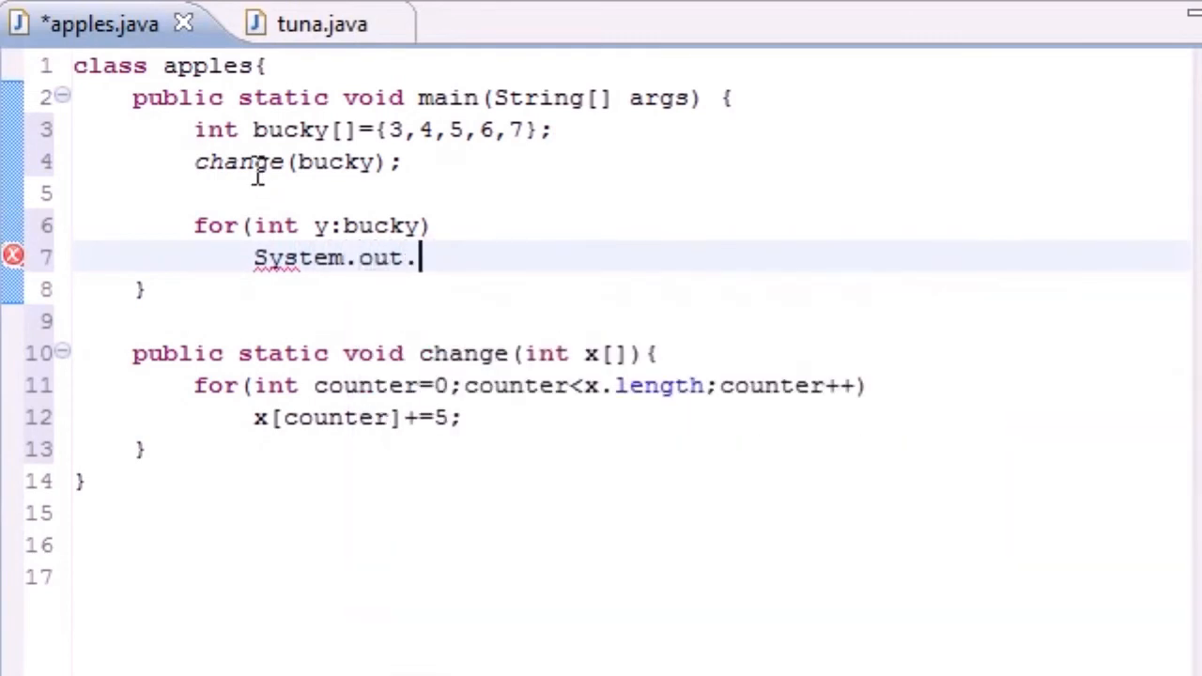
type("println()")
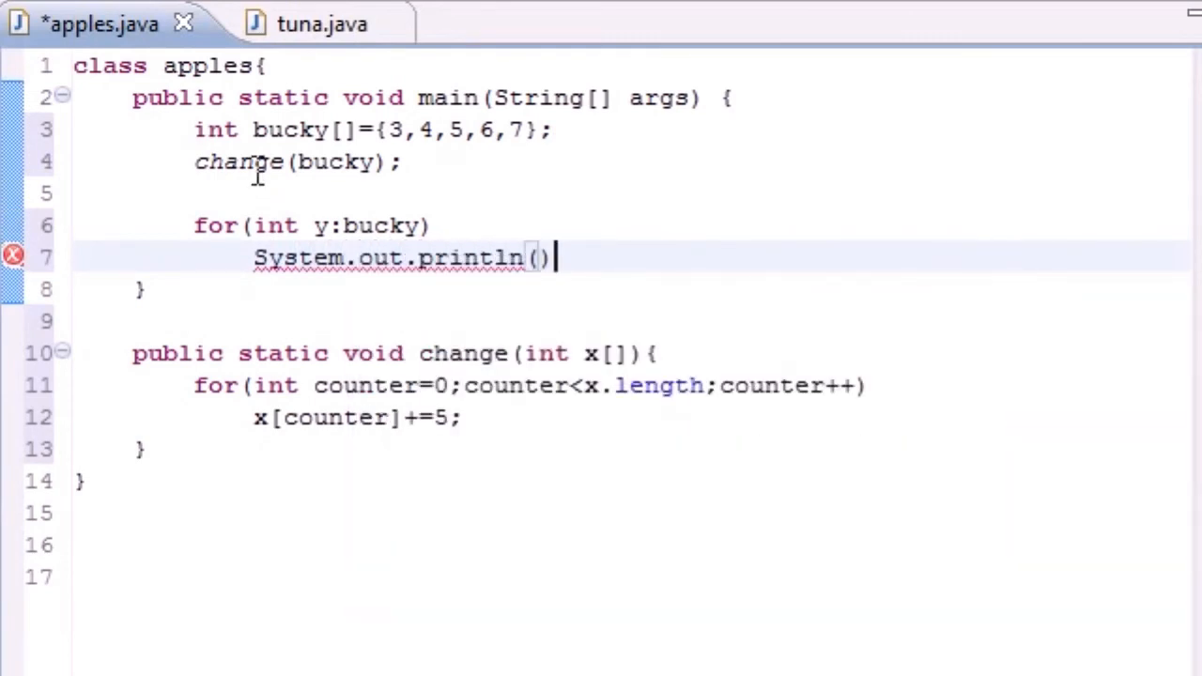
type("y")
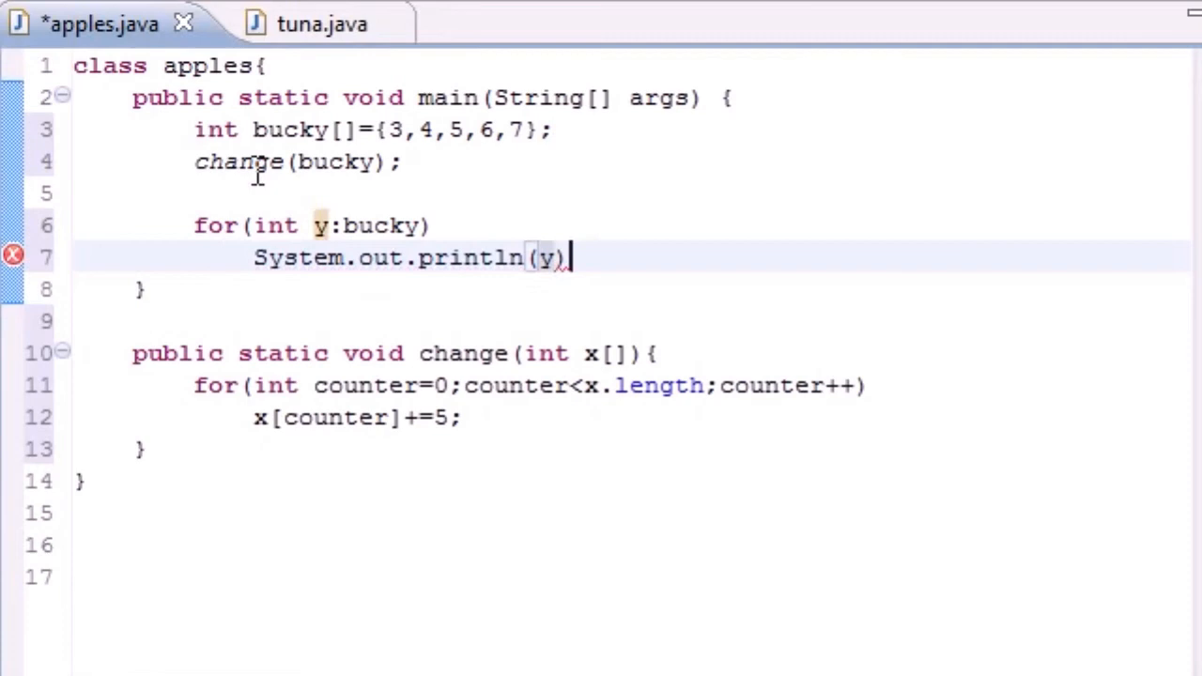
type(";")
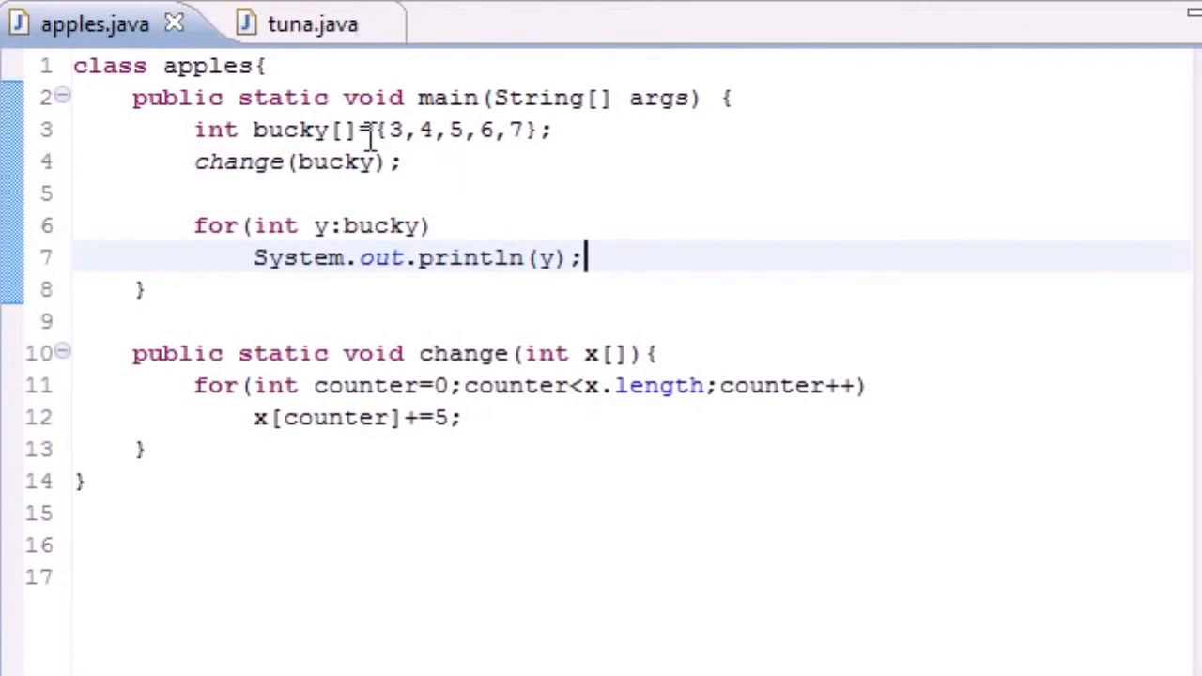
- Run the program to print 8 9 10 11 12 in the Console and return to apples.java
left_click_drag(385, 130, 449, 129)
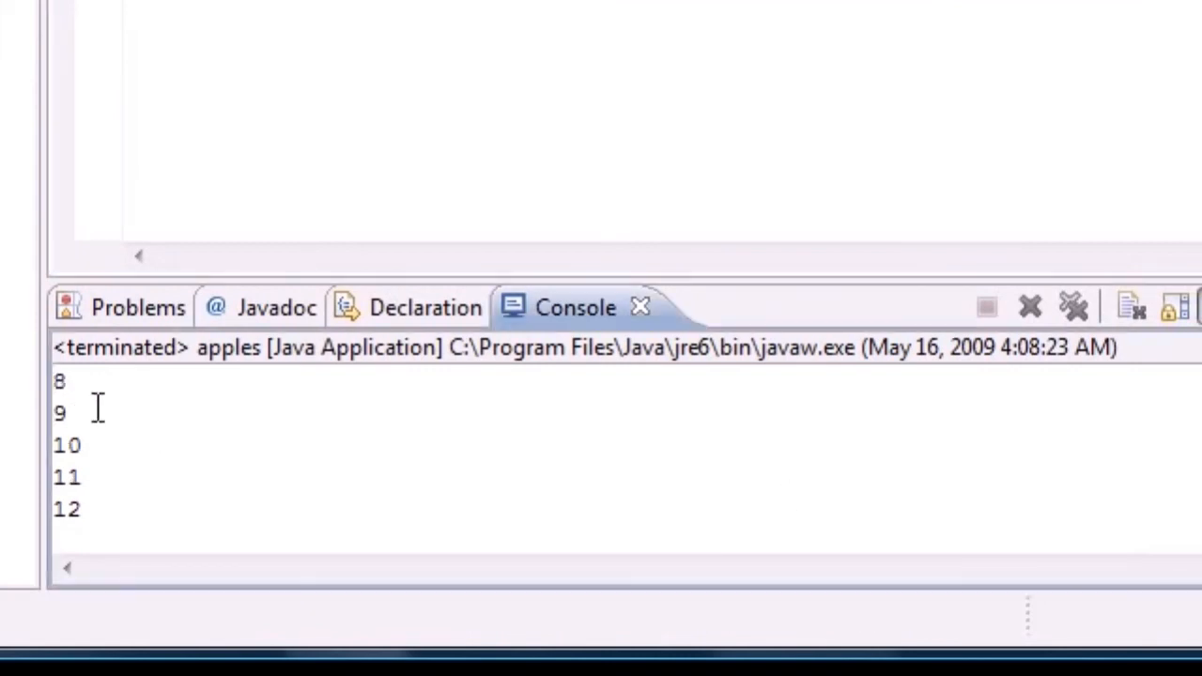
double_click(64, 511)
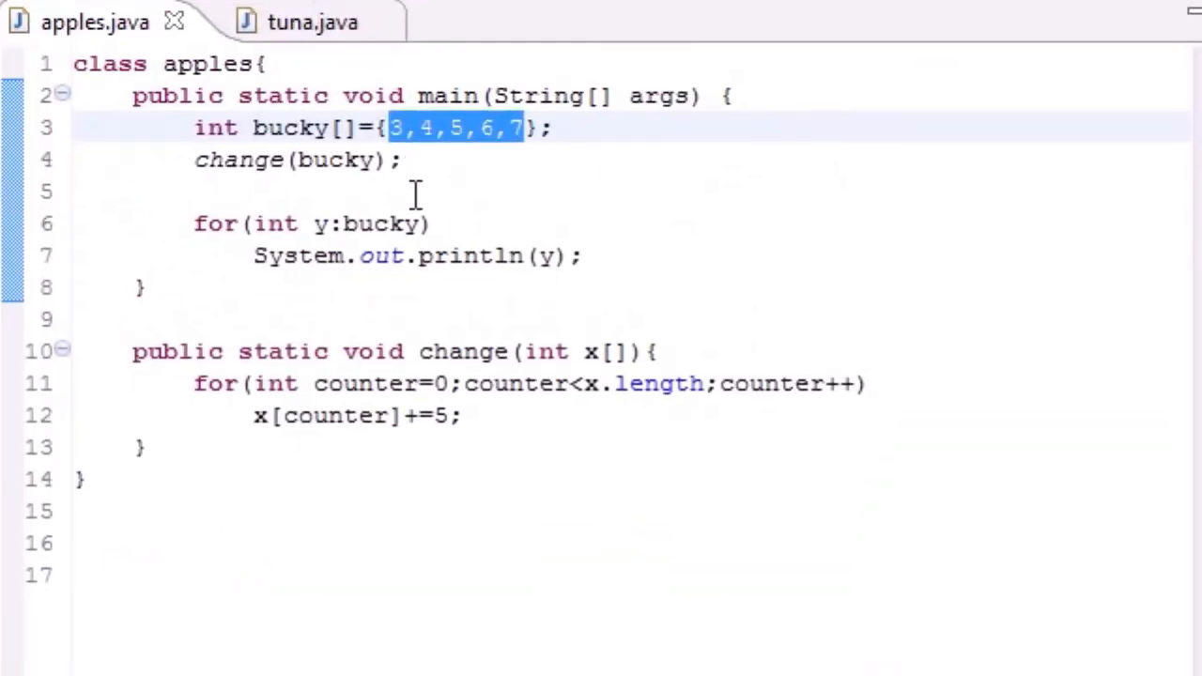
mouse_move(423, 159)
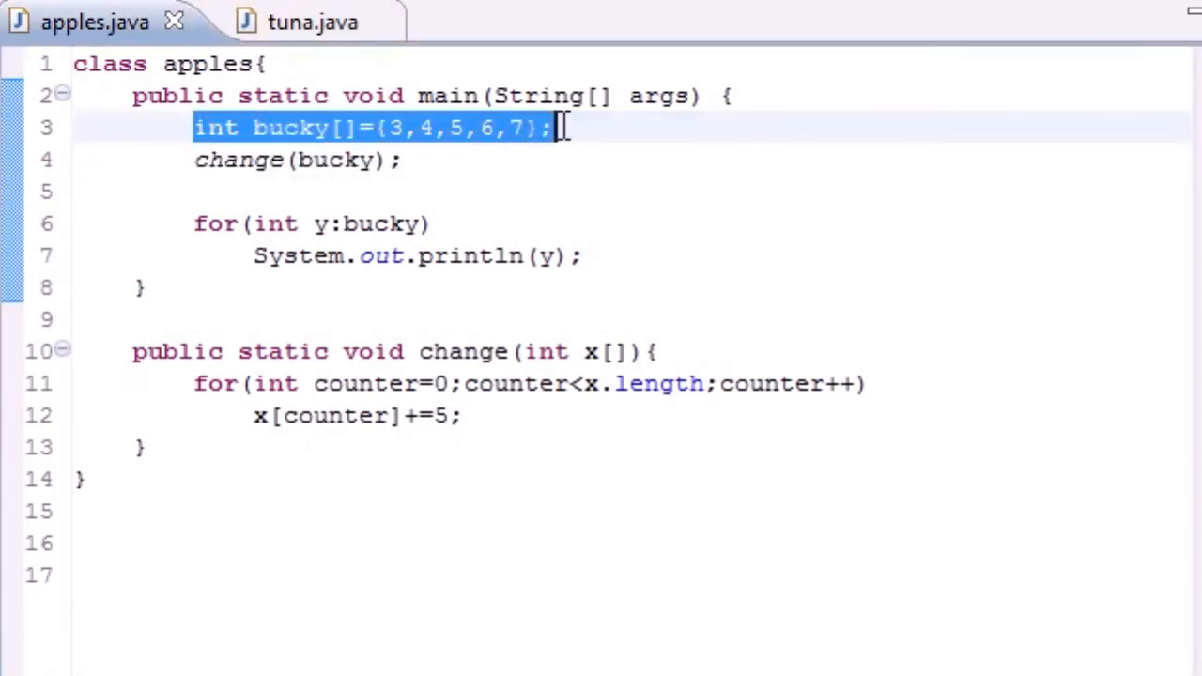
mouse_move(488, 154)
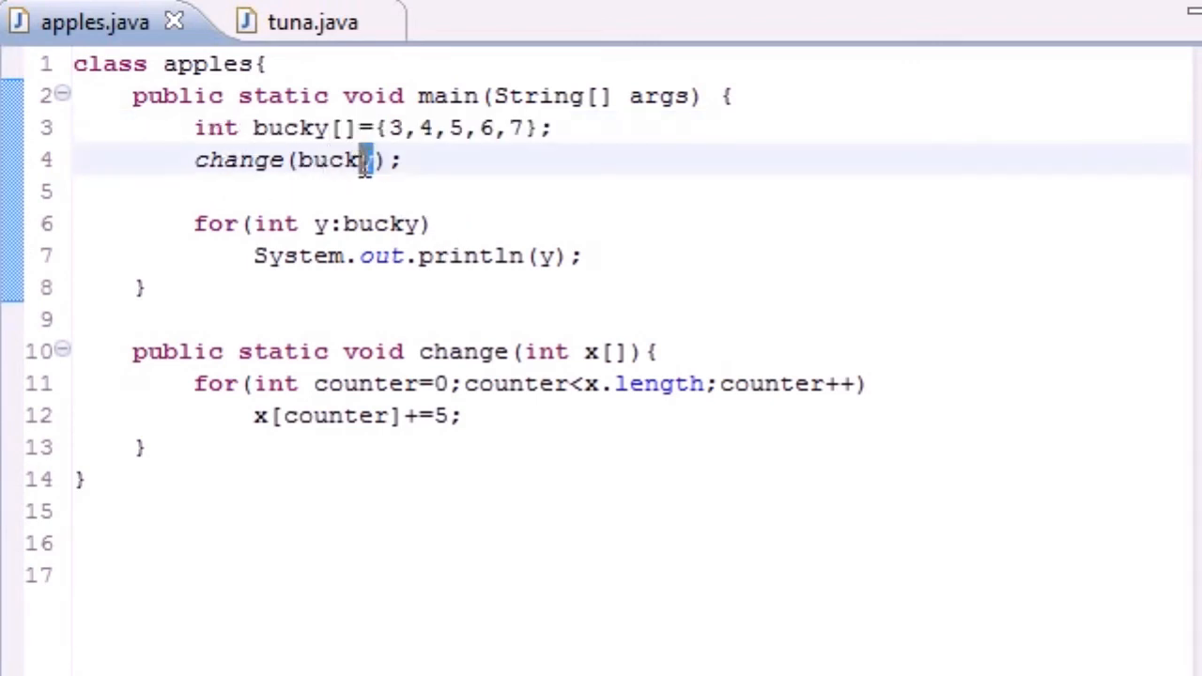
double_click(334, 160)
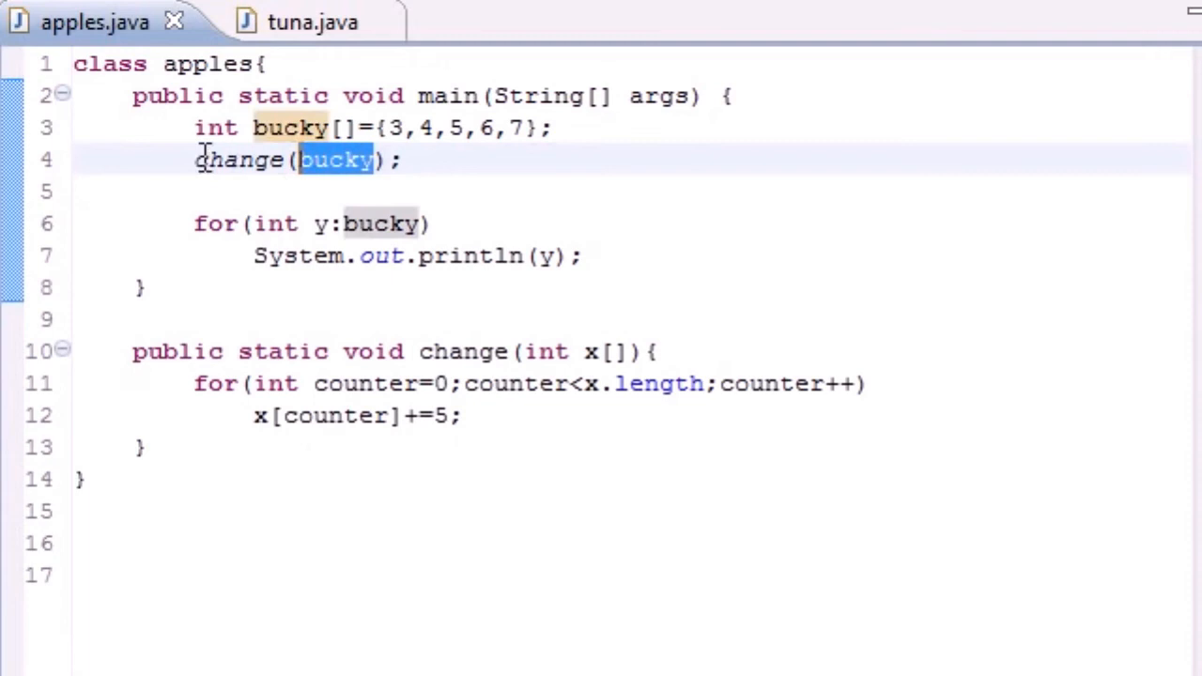
double_click(242, 160)
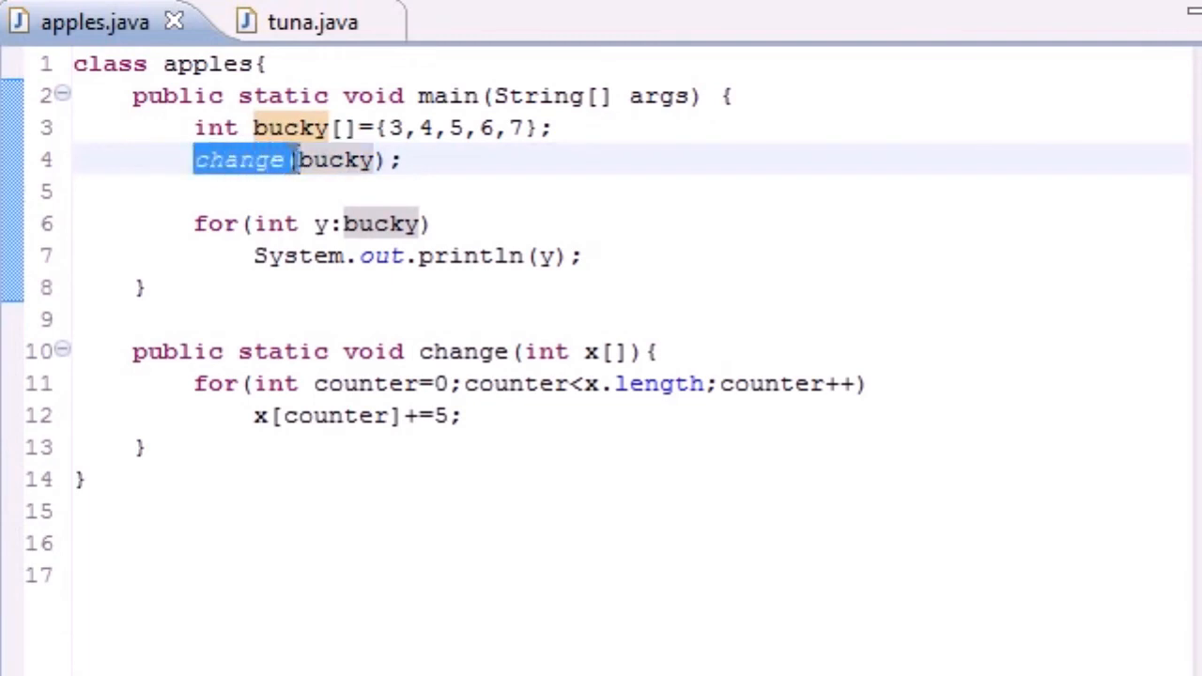
mouse_move(199, 353)
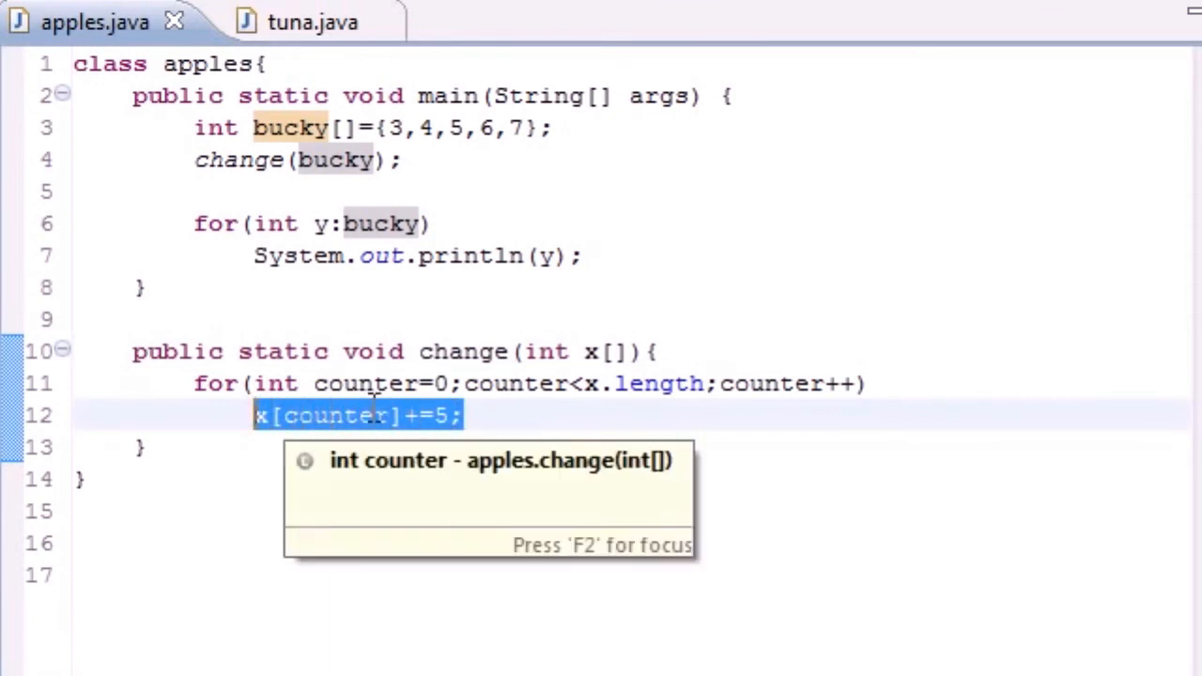
left_click(422, 160)
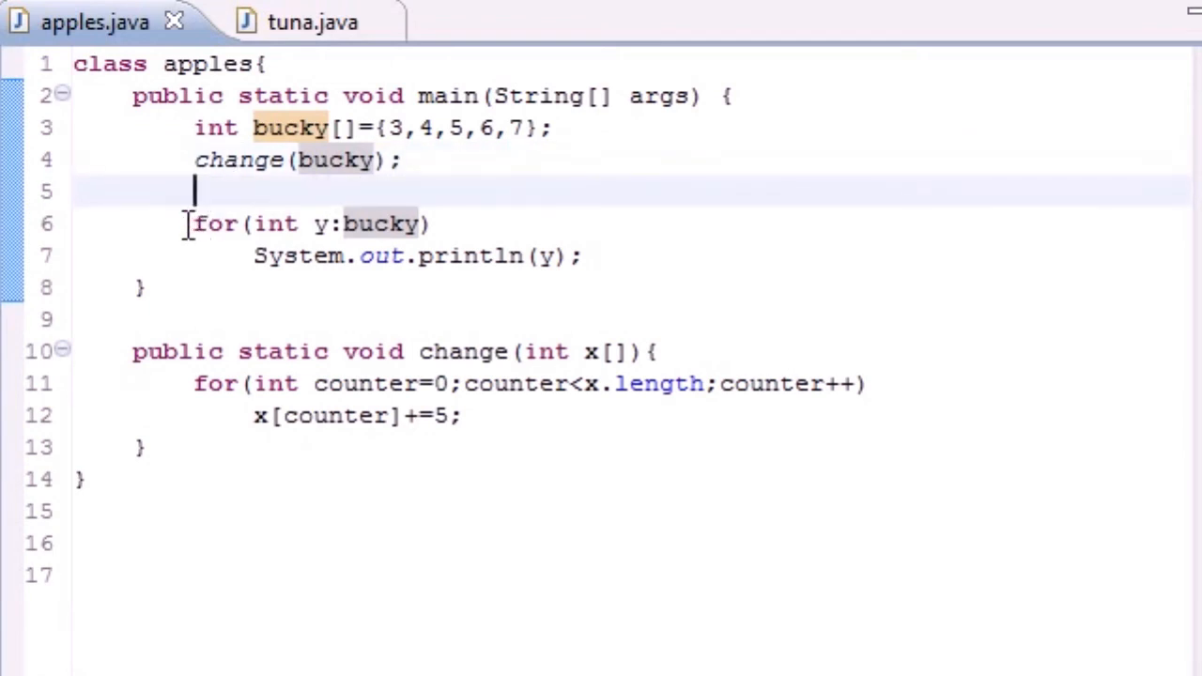
left_click_drag(191, 224, 582, 255)
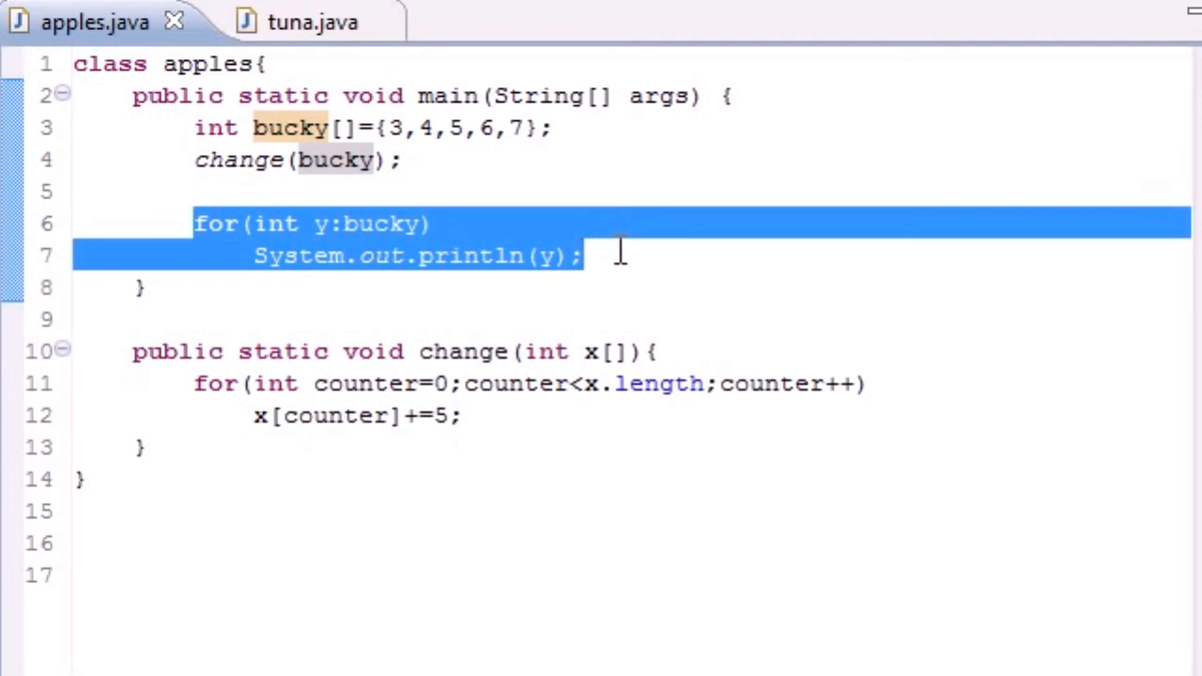
left_click(408, 160)
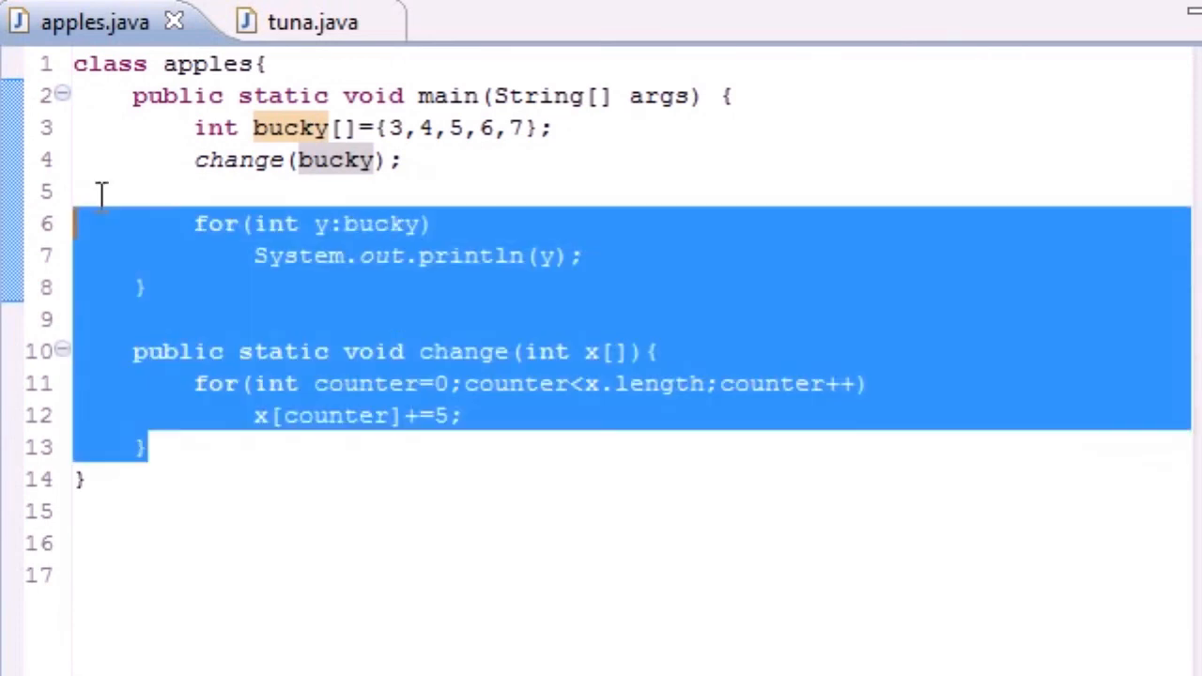
left_click(398, 319)
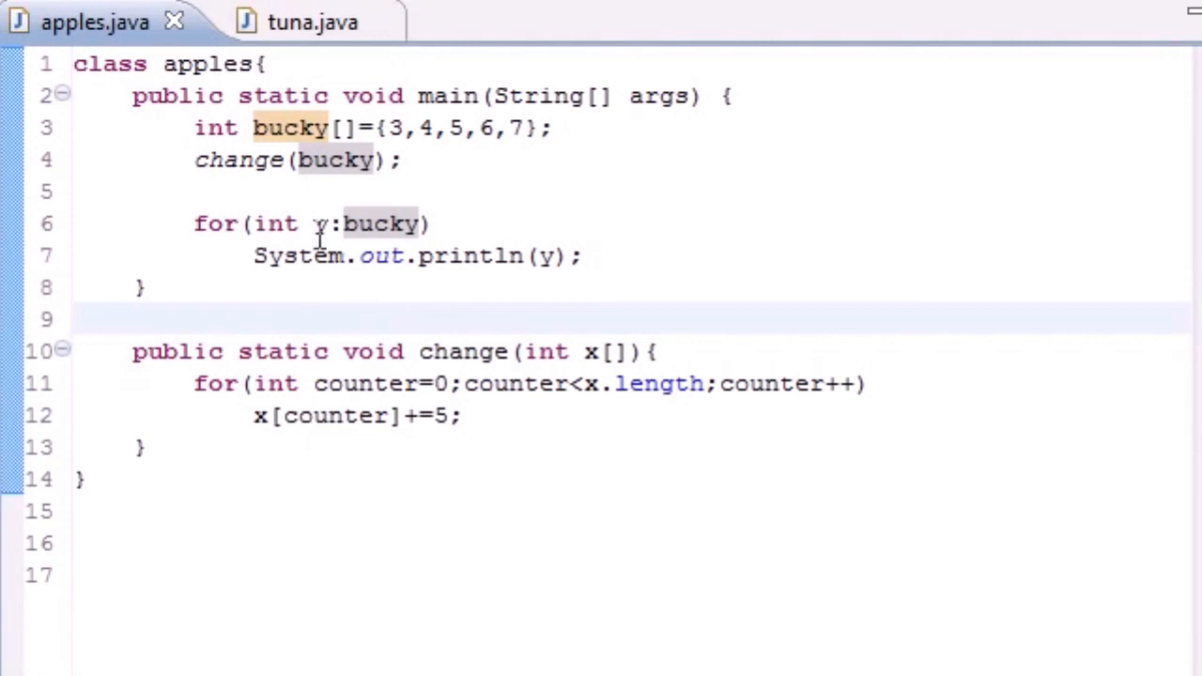
mouse_move(338, 160)
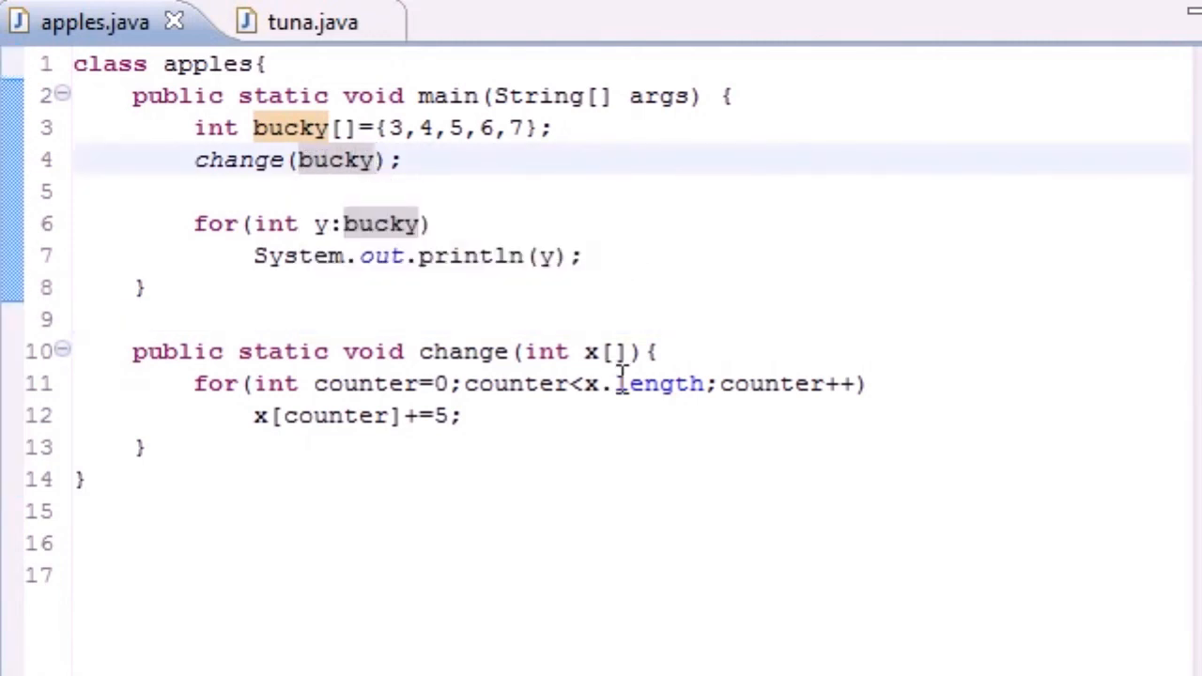
double_click(591, 351)
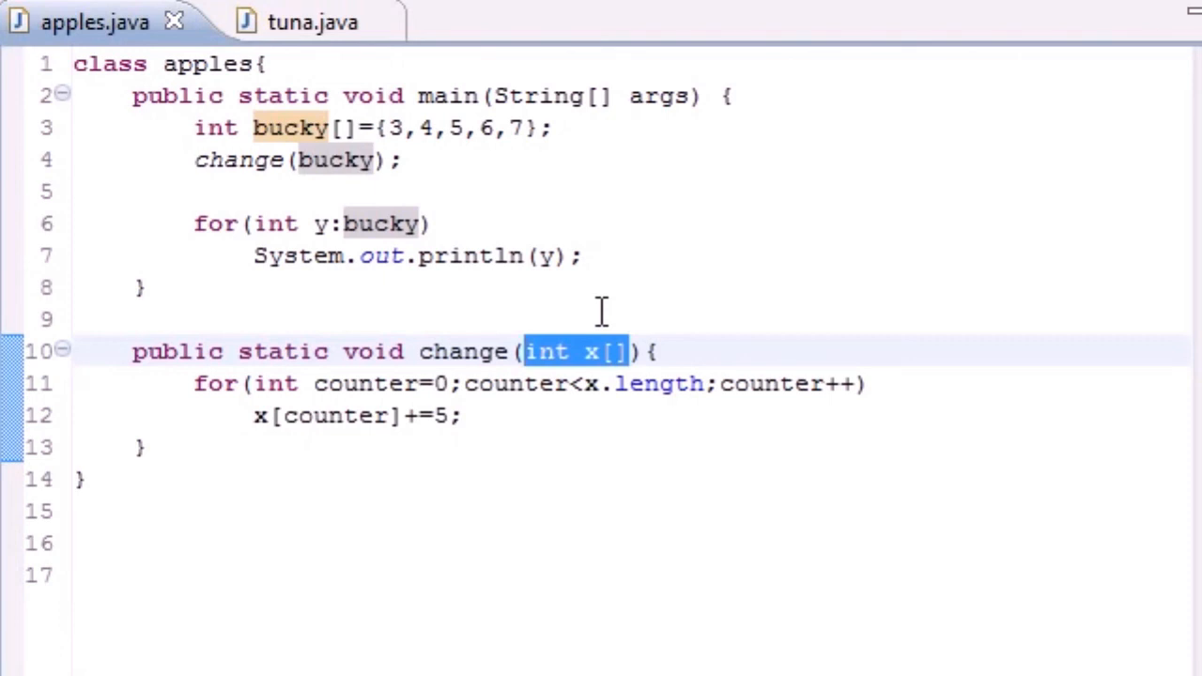
mouse_move(365, 567)
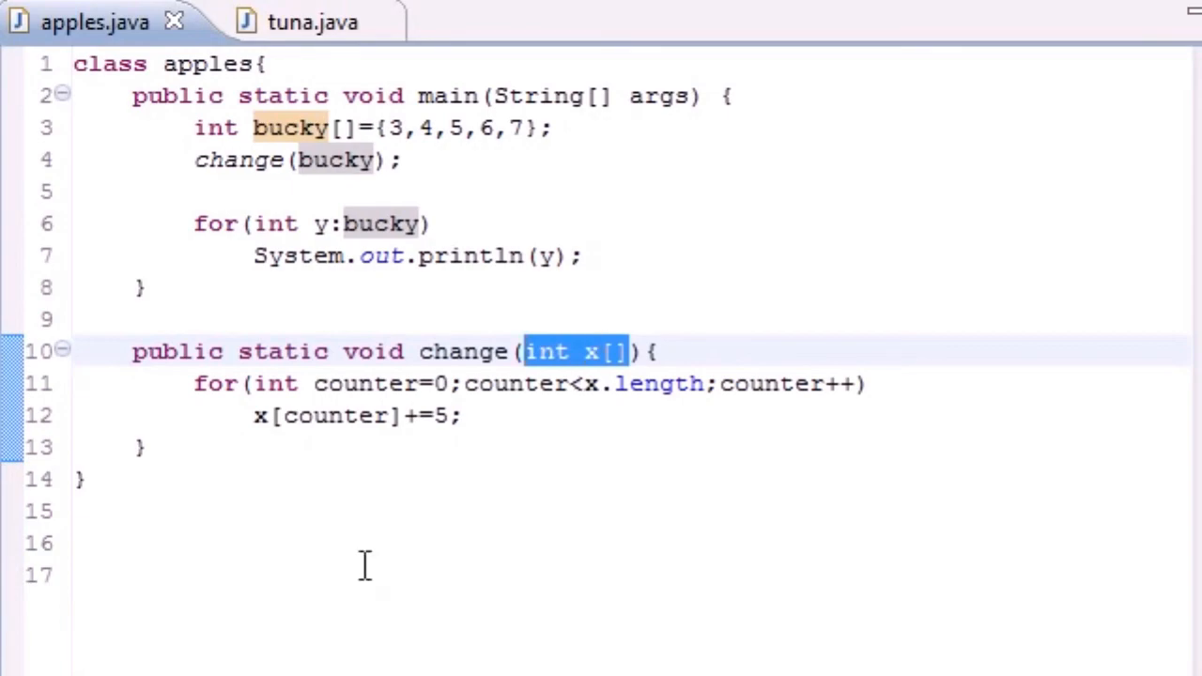